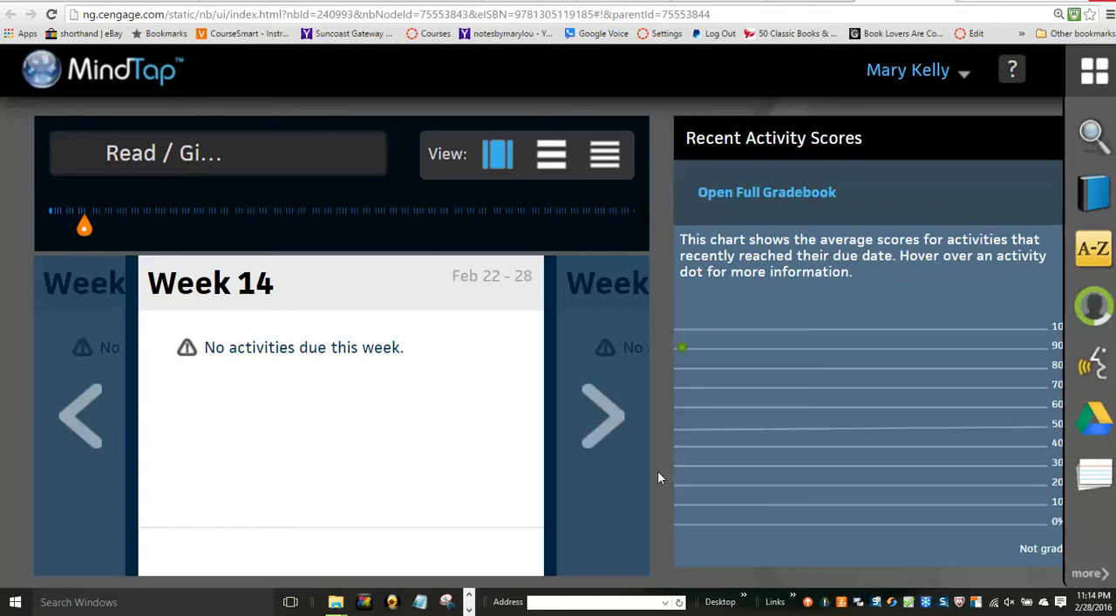
mouse_move(553, 155)
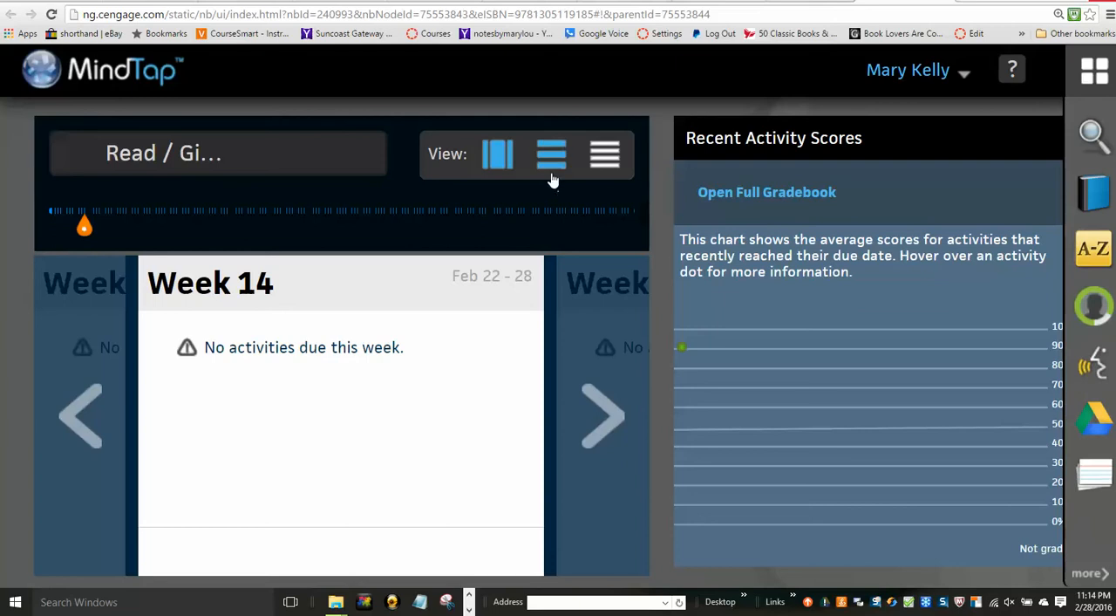
mouse_move(551, 155)
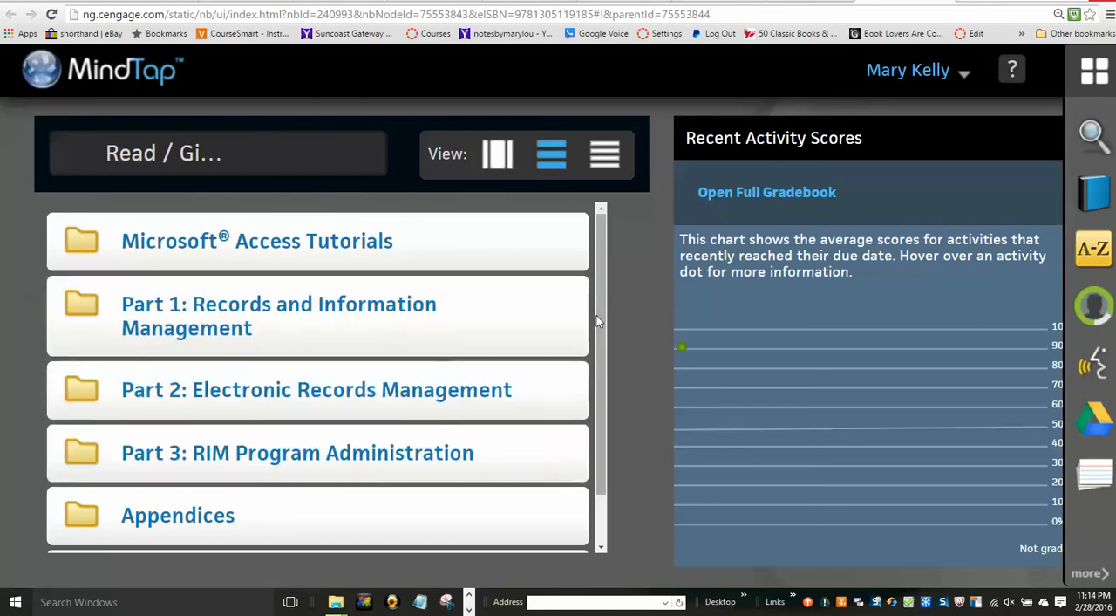
Step: Scroll the folder list to bring Filing Simulation Report Sheets into view
scroll("down", 3)
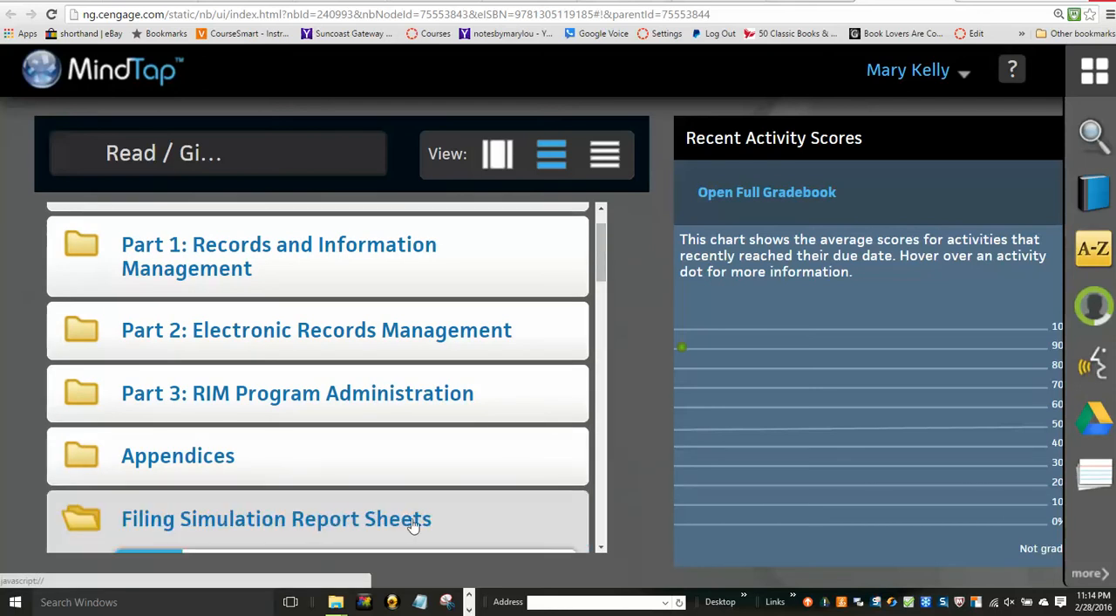
mouse_move(331, 520)
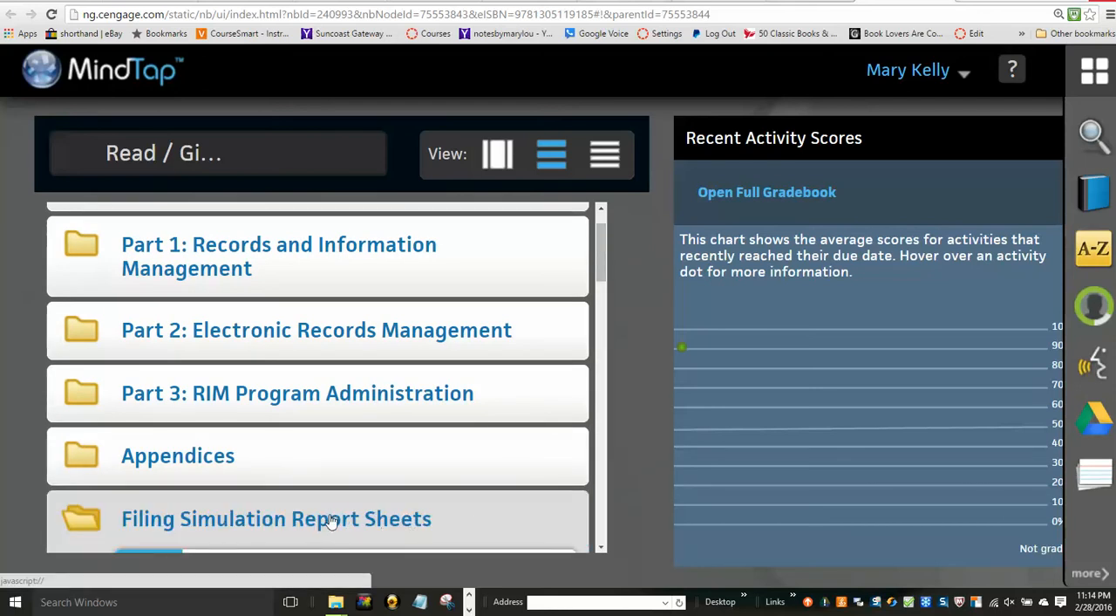
mouse_move(407, 495)
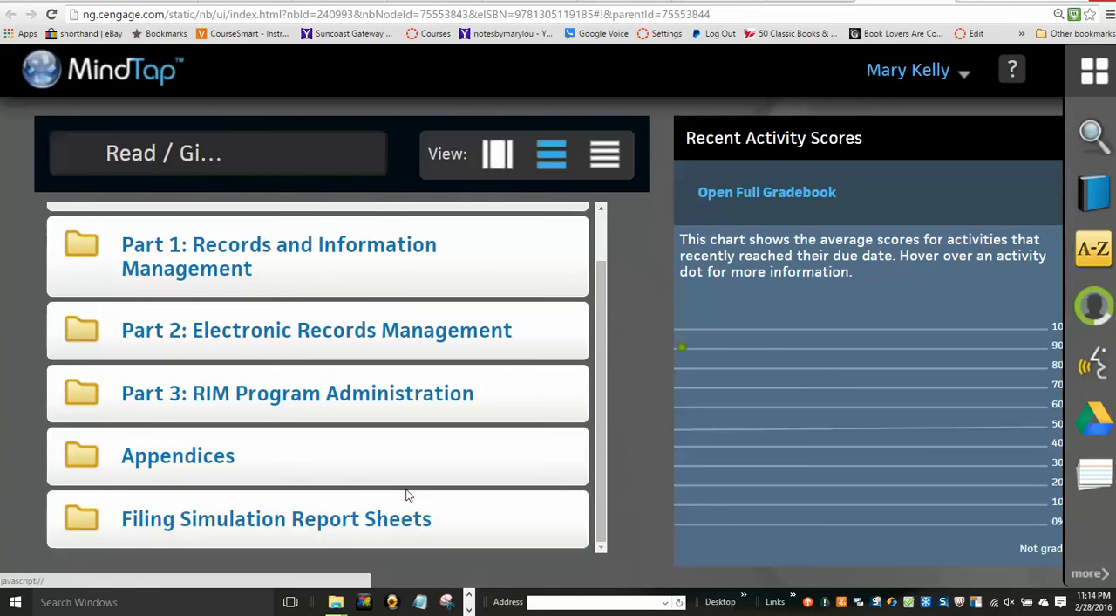
mouse_move(346, 530)
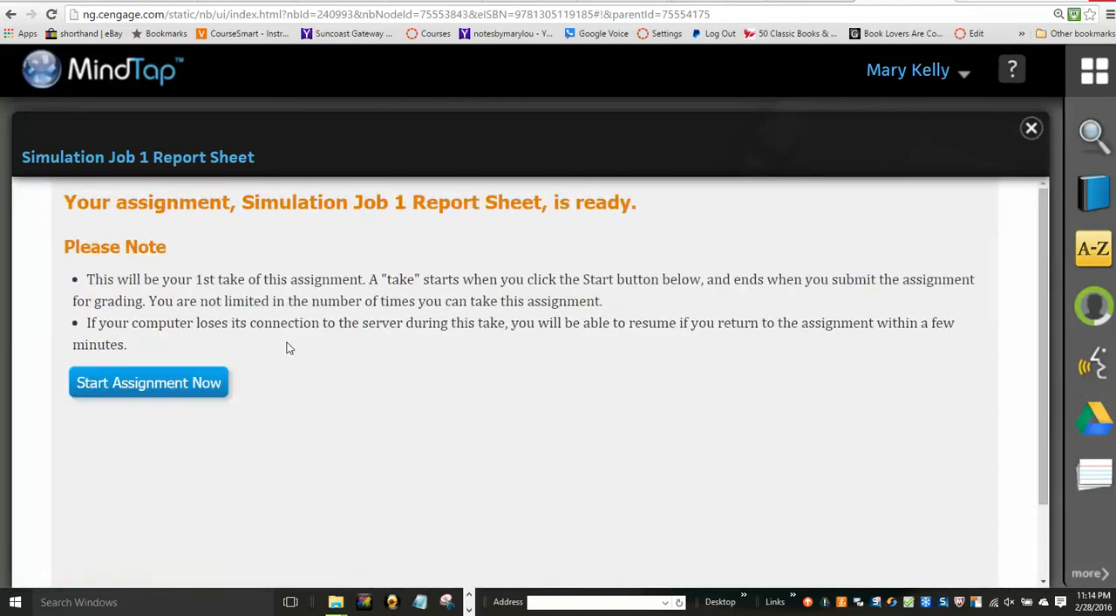
mouse_move(190, 386)
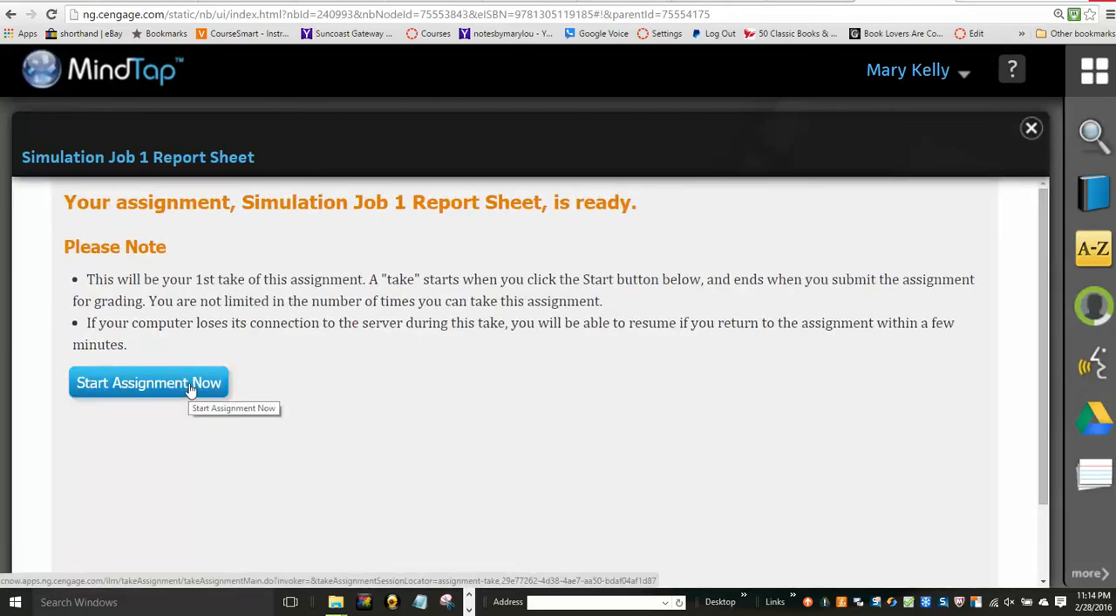
Step: Start the first take and scroll past the Directions to the empty A–U answer grid
left_click(149, 381)
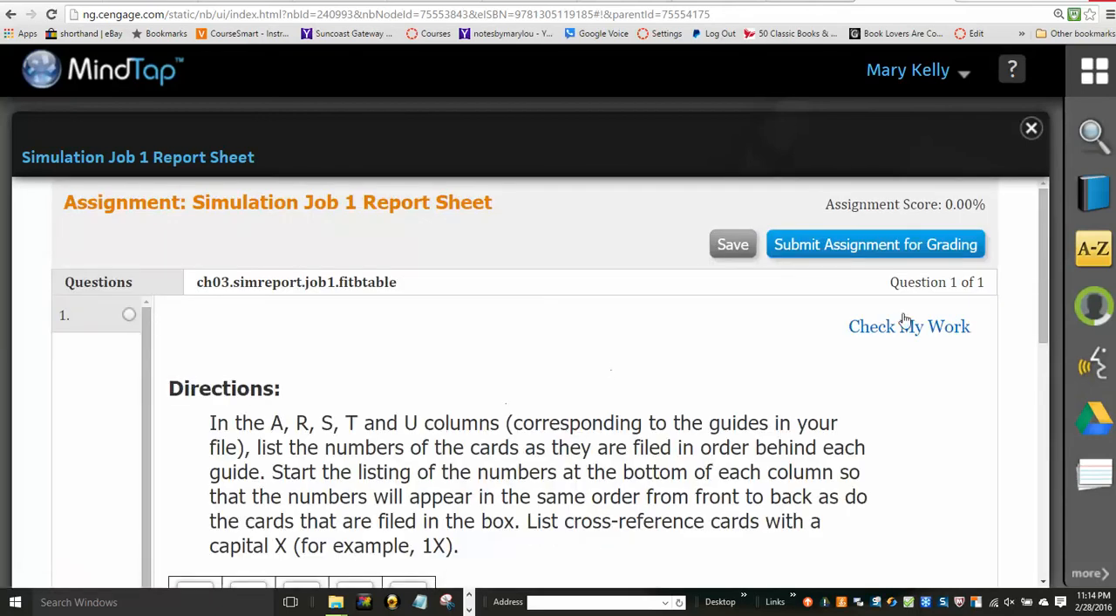
scroll("down", 3)
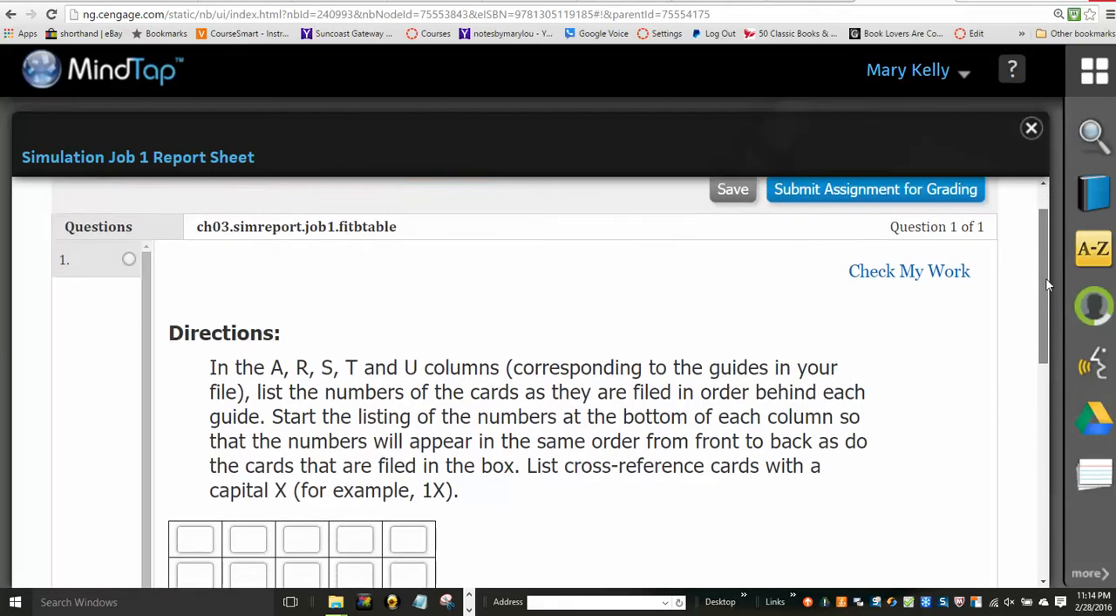
scroll("down", 3)
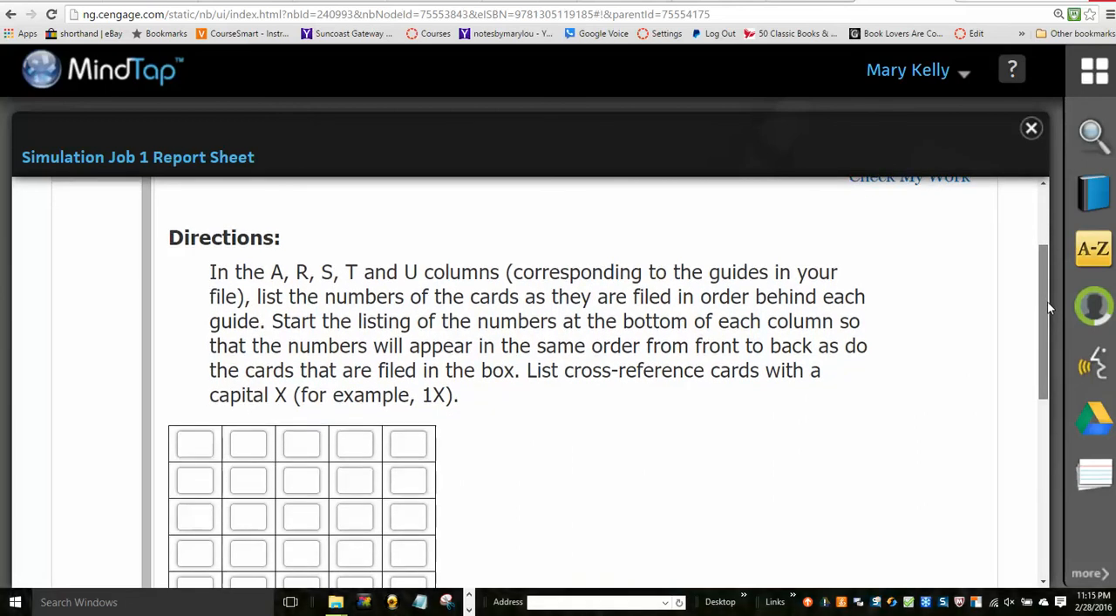
scroll("down", 3)
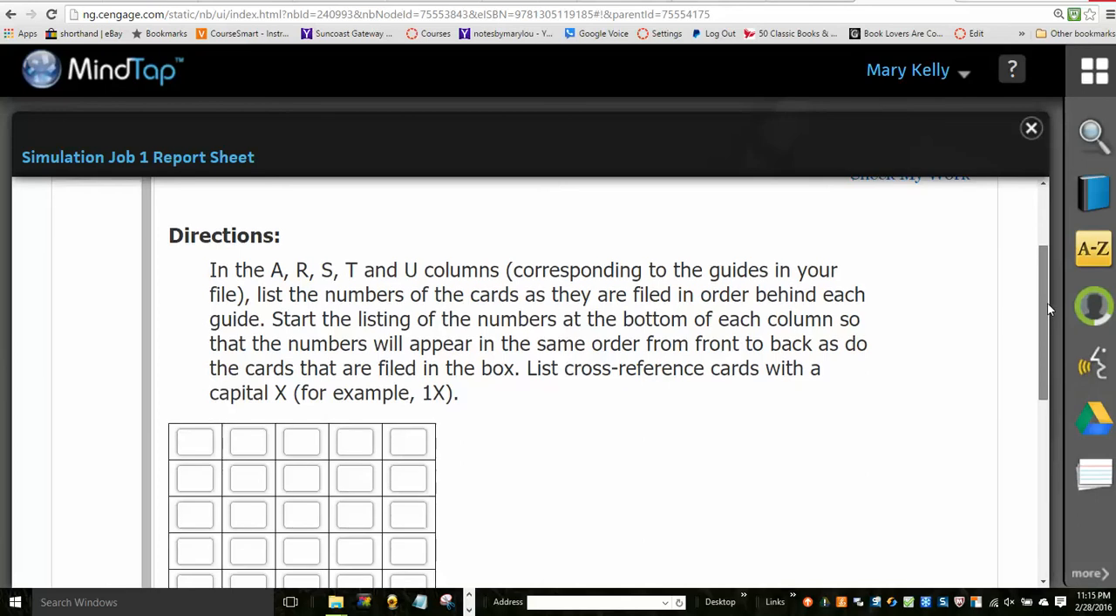
scroll("down", 3)
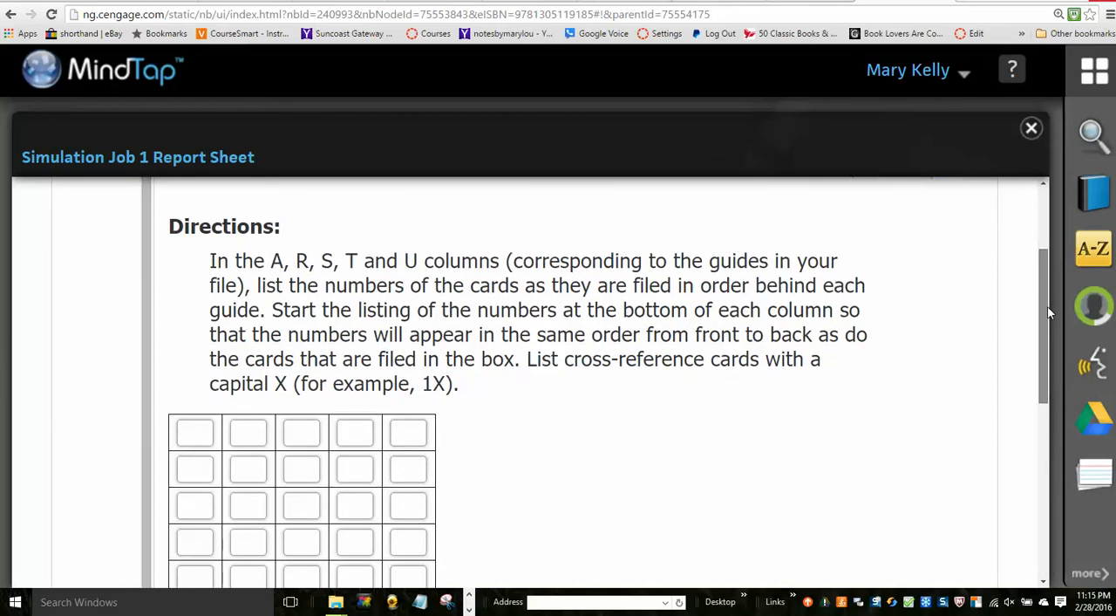
scroll("down", 3)
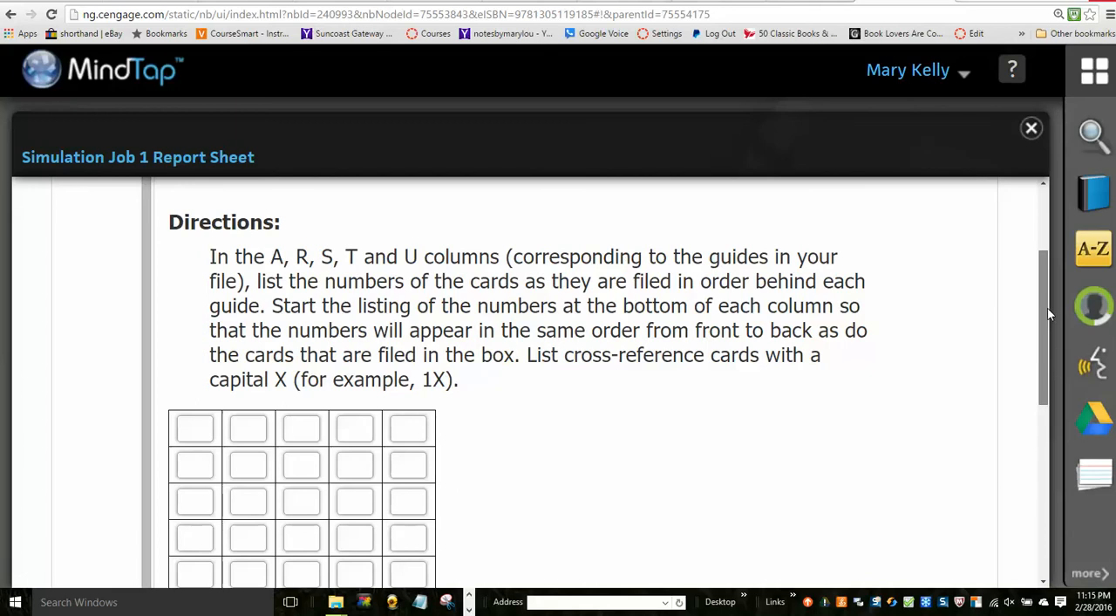
scroll("down", 3)
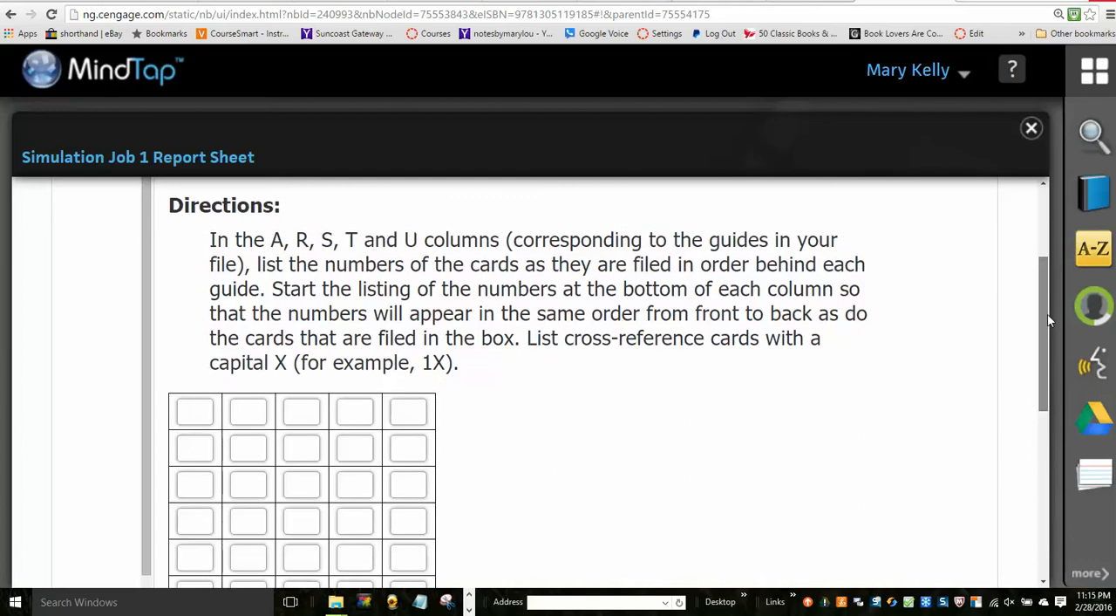
scroll("down", 3)
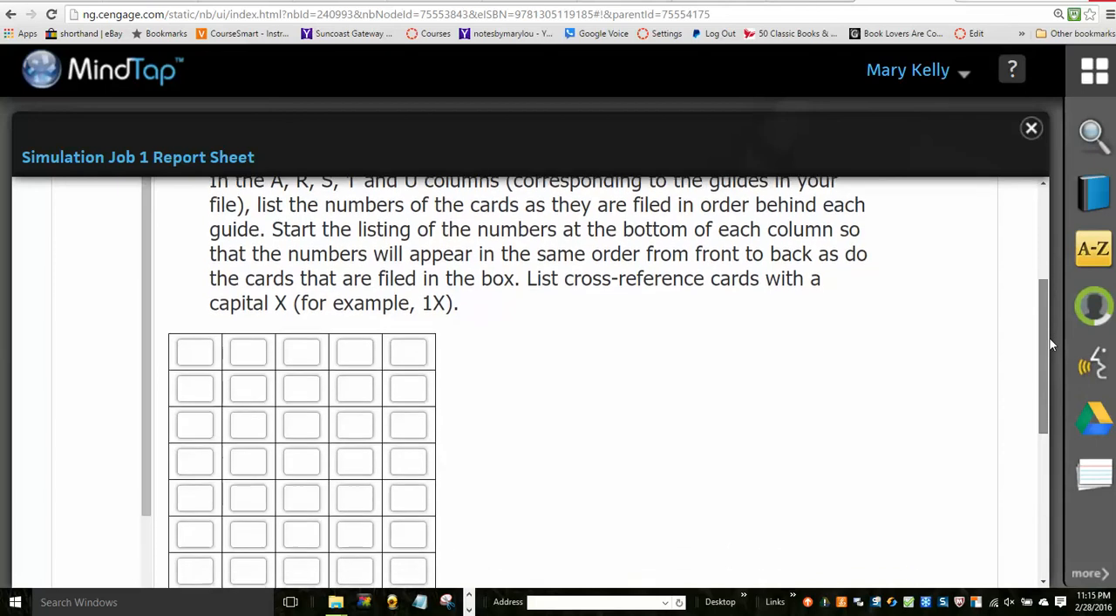
scroll("down", 3)
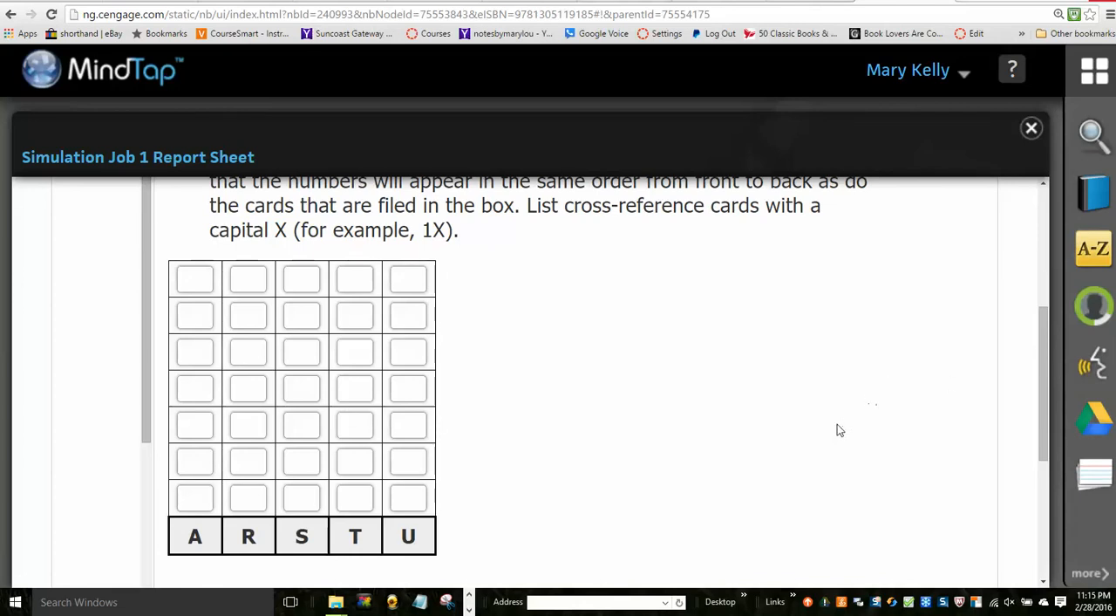
Step: Fill column A bottom to top with 17, 9X, 2, 7, 4X, 14X, 1
left_click(195, 497)
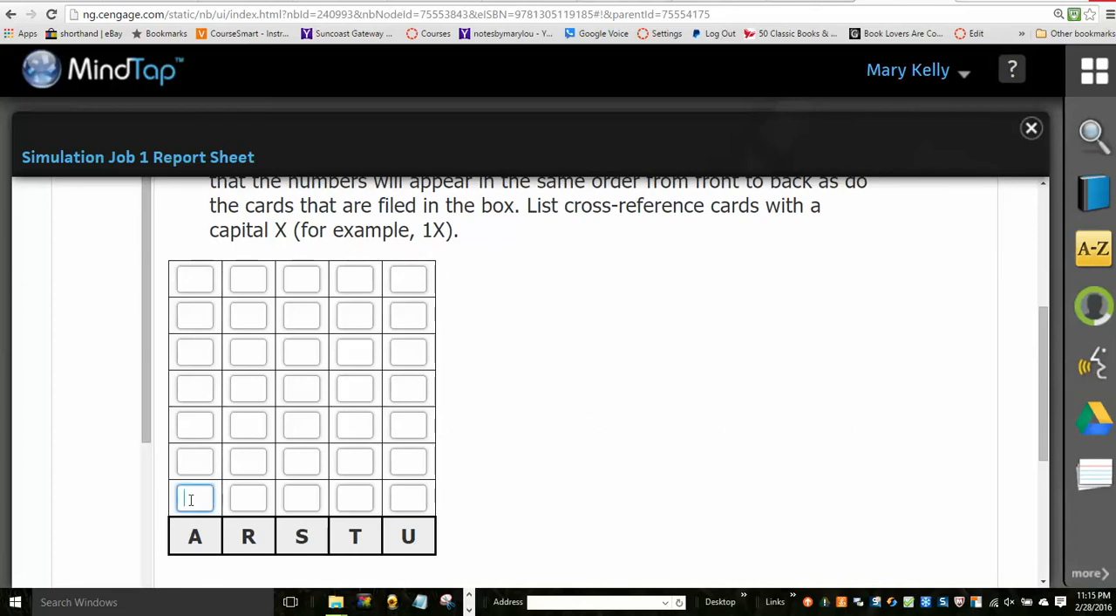
type("17")
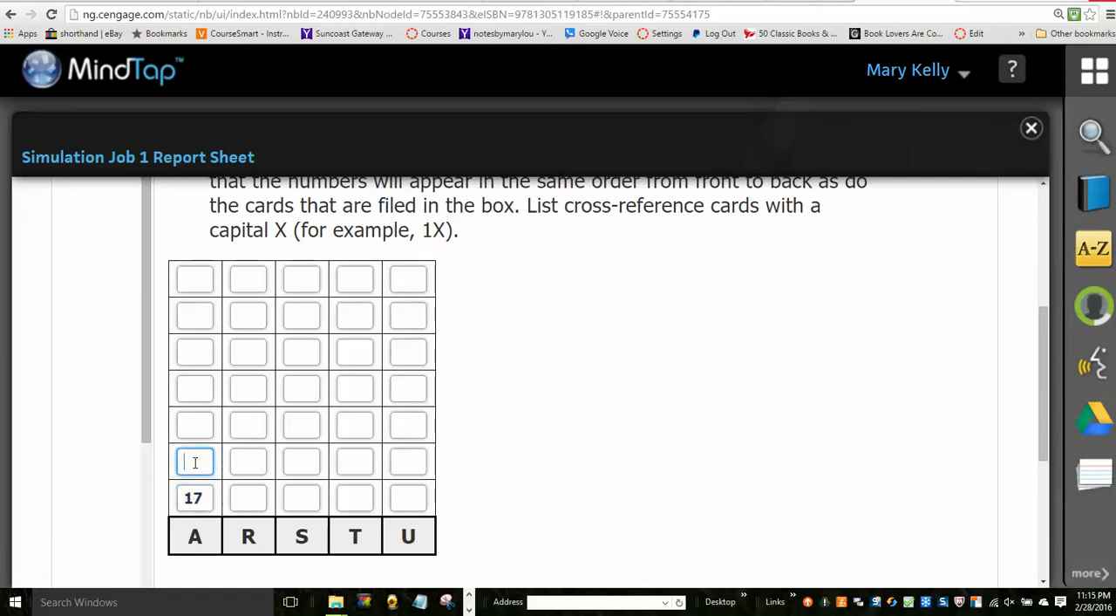
type("9X")
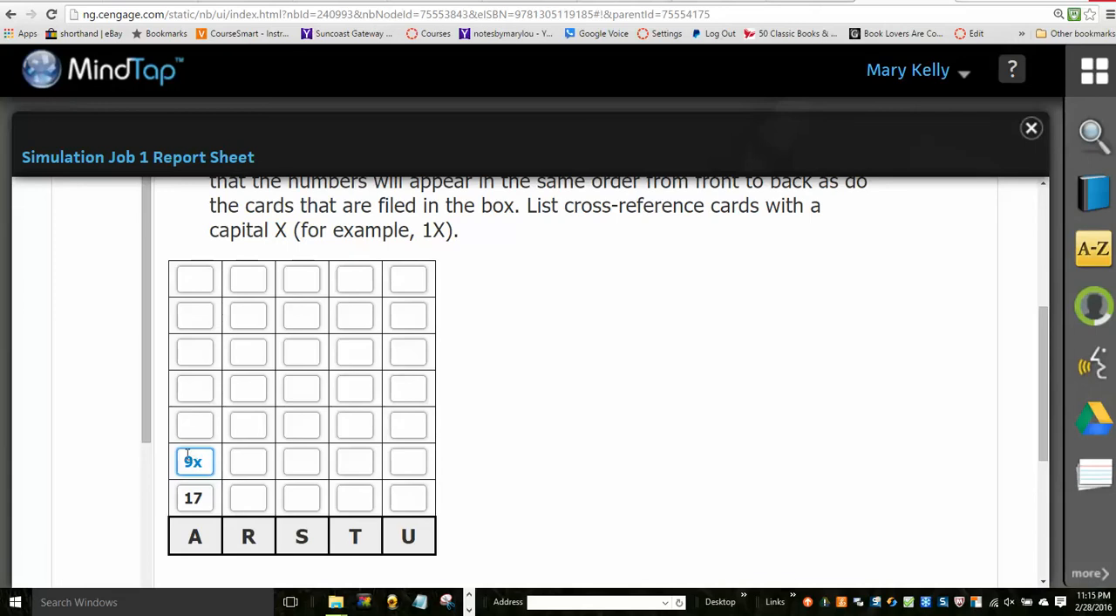
left_click(194, 425)
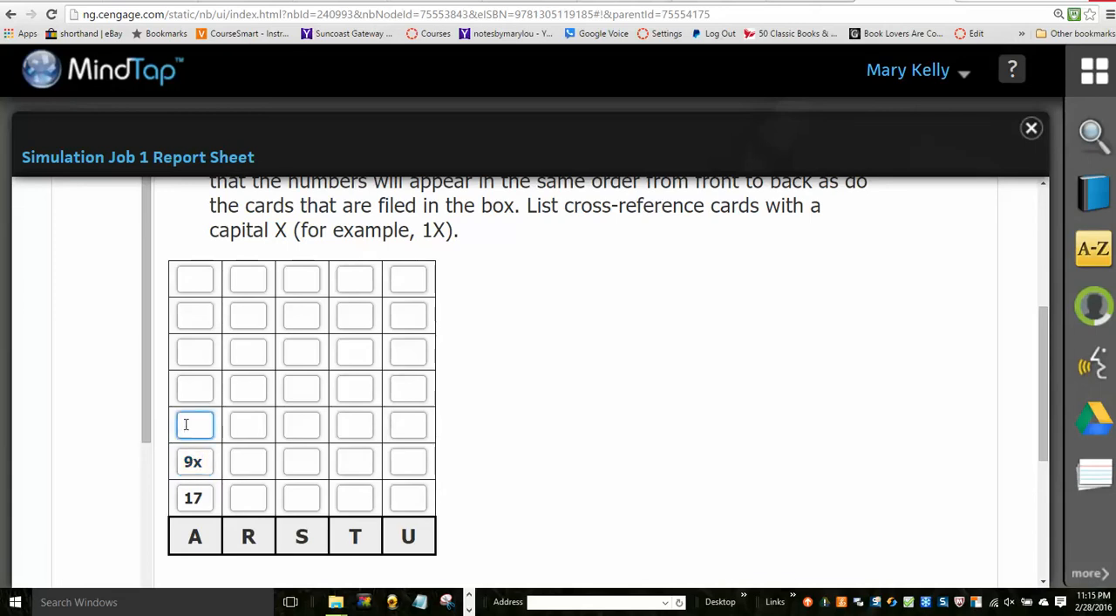
type("2")
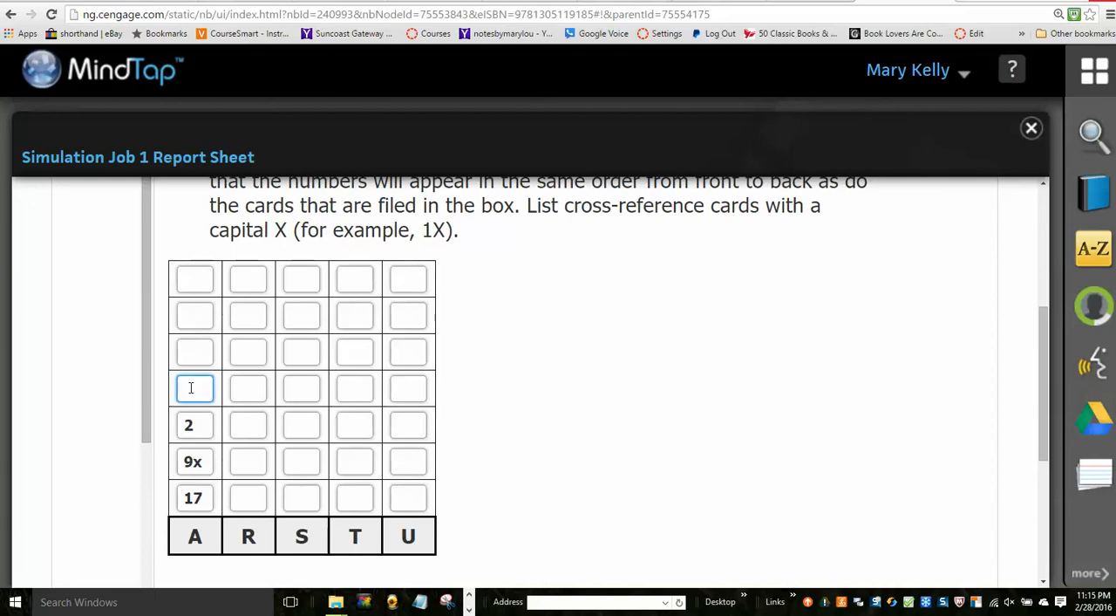
type("7")
left_click(194, 352)
type("4")
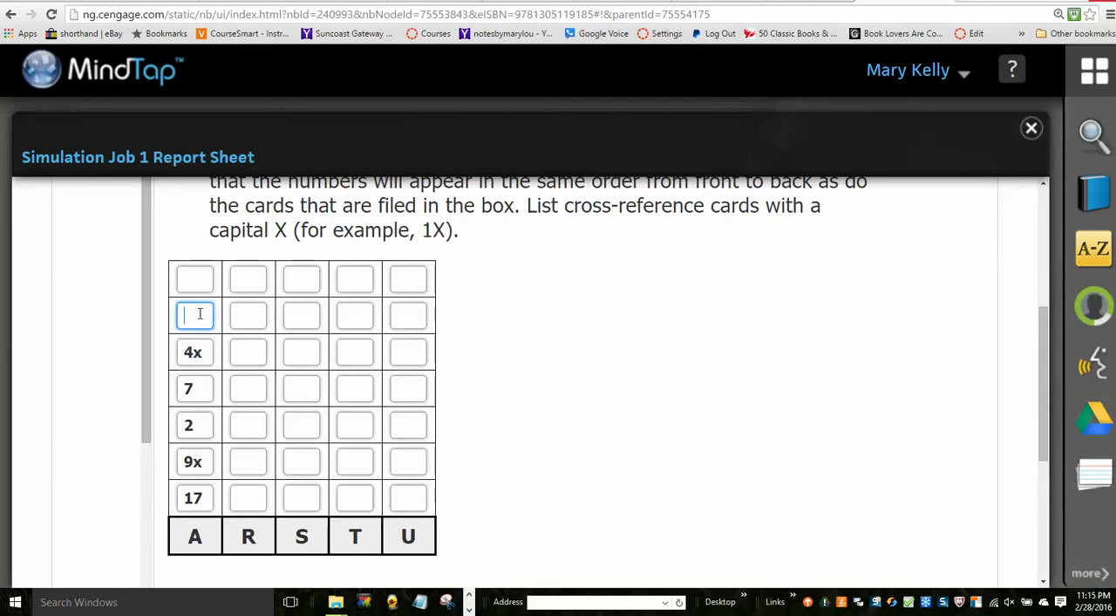
type("14x")
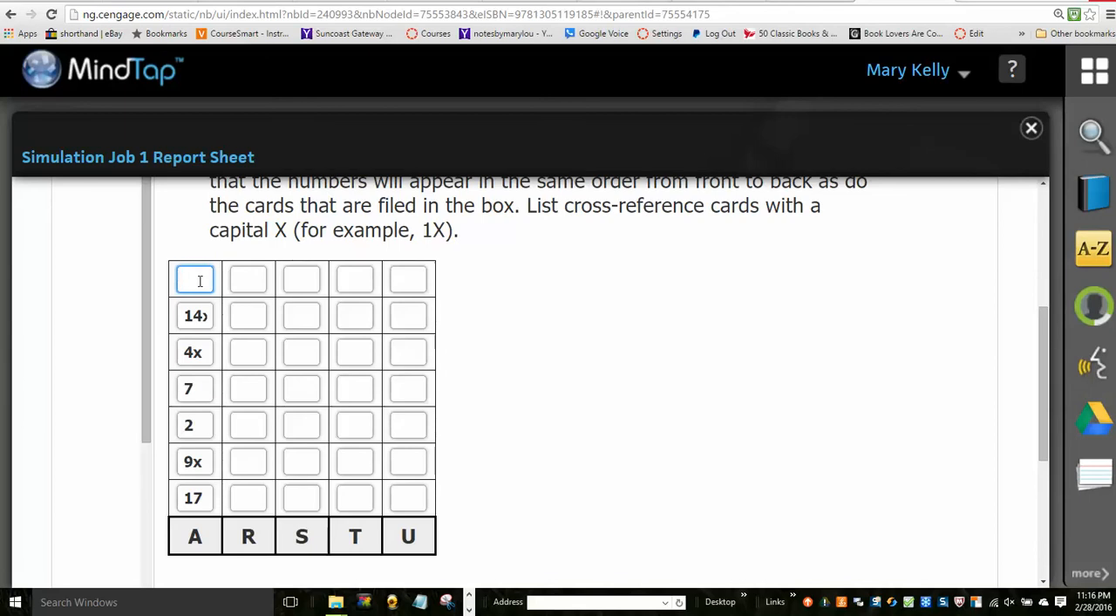
type("1")
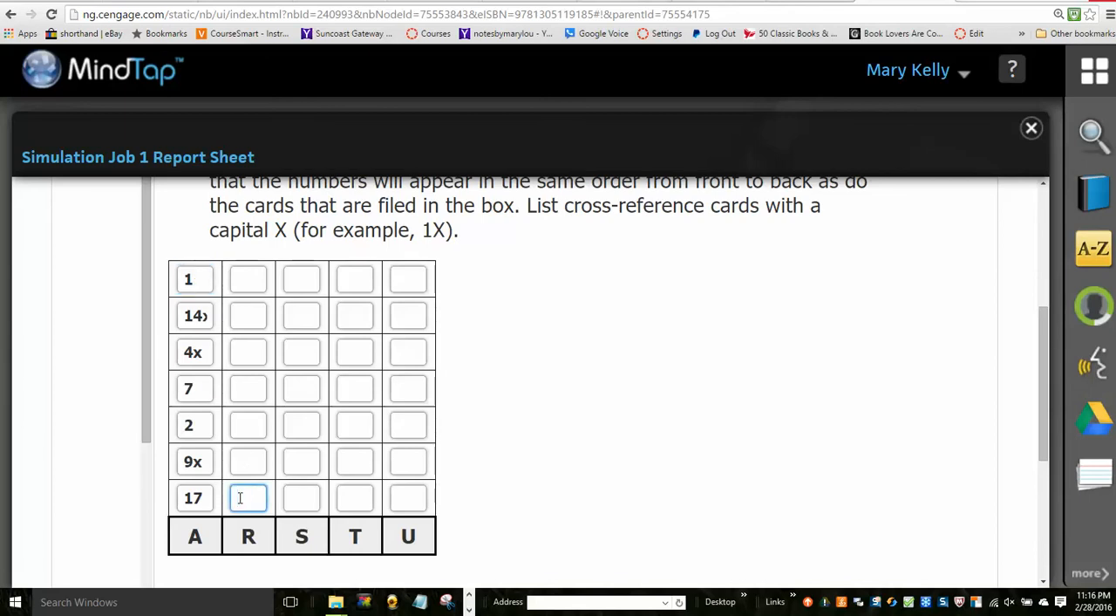
Step: Fill column R bottom to top with 11, 16, 9, 10, 1, 8, 6
type("11")
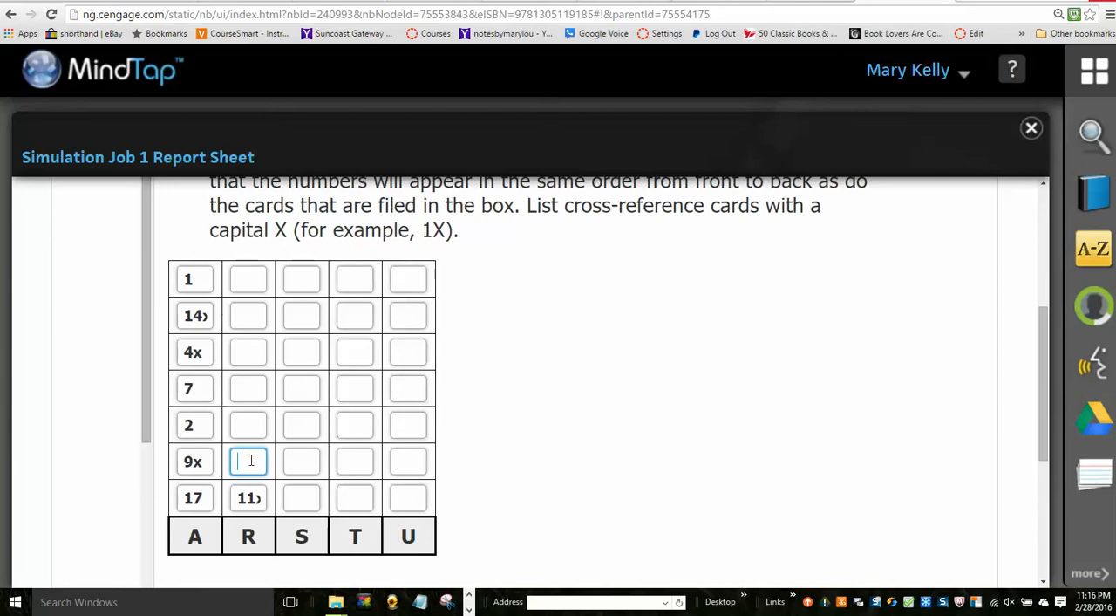
type("16")
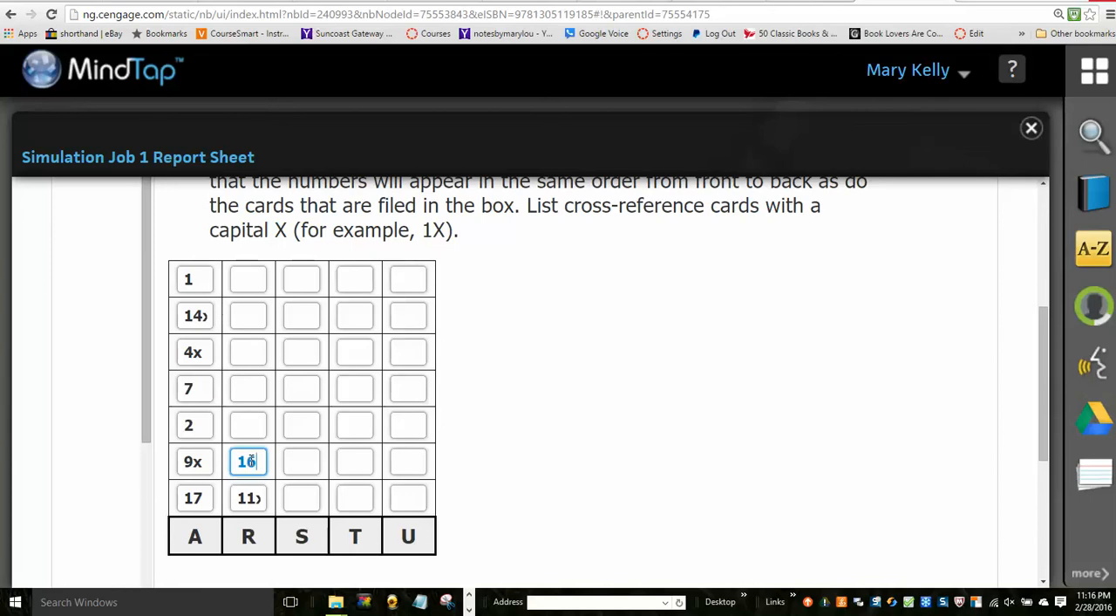
left_click(247, 425)
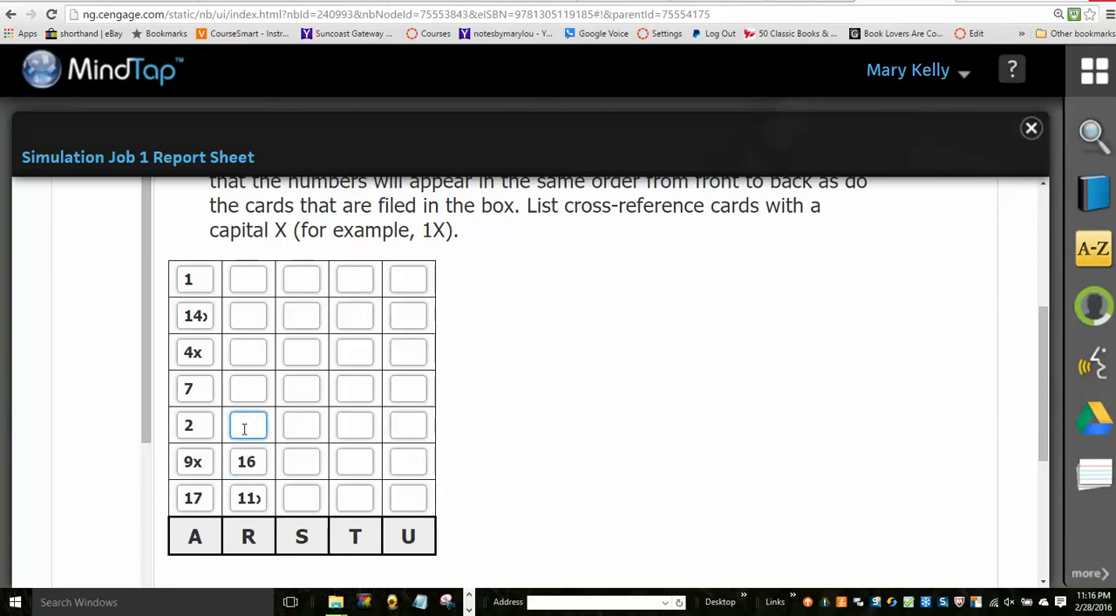
type("9")
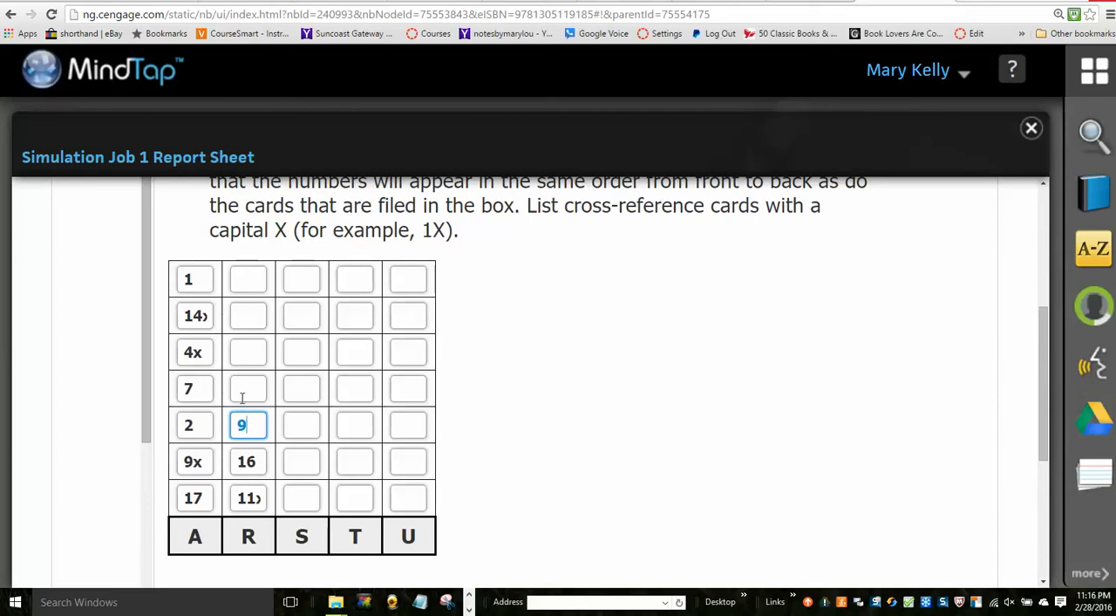
left_click(248, 388)
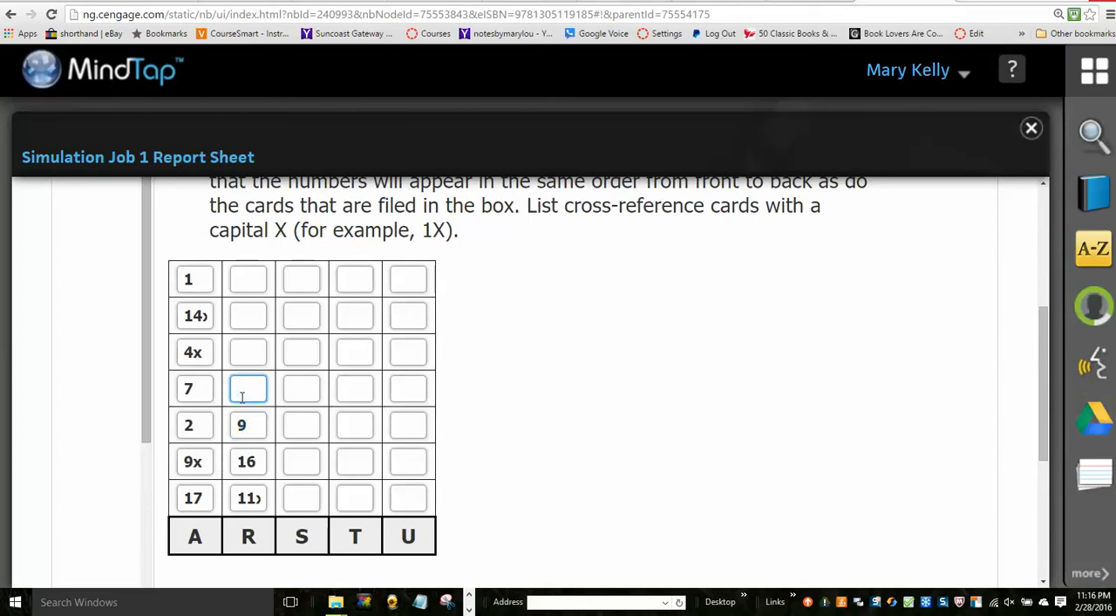
type("10")
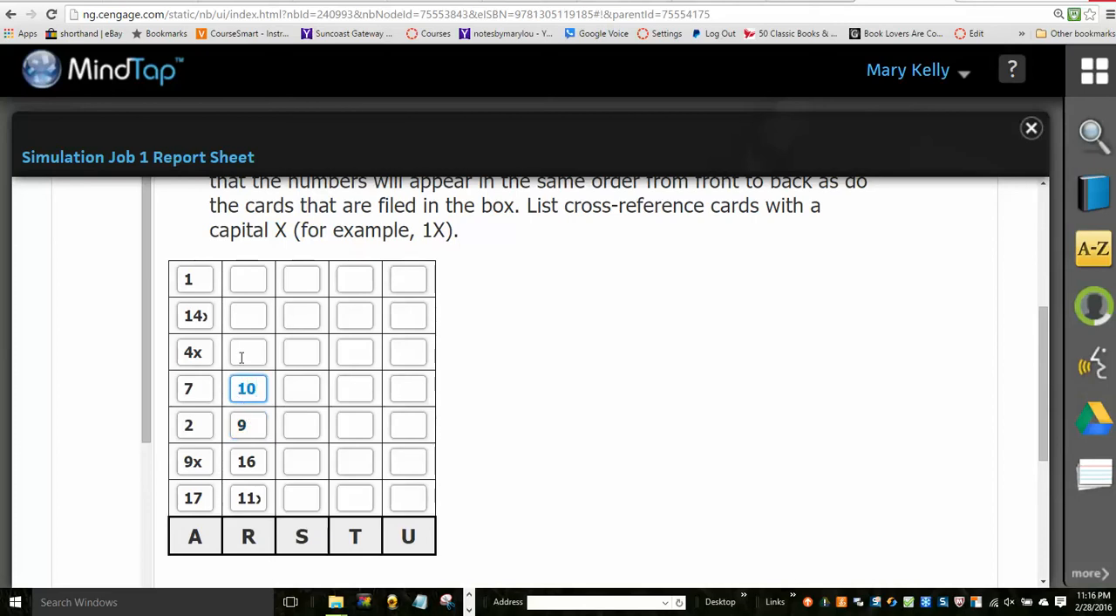
left_click(248, 352)
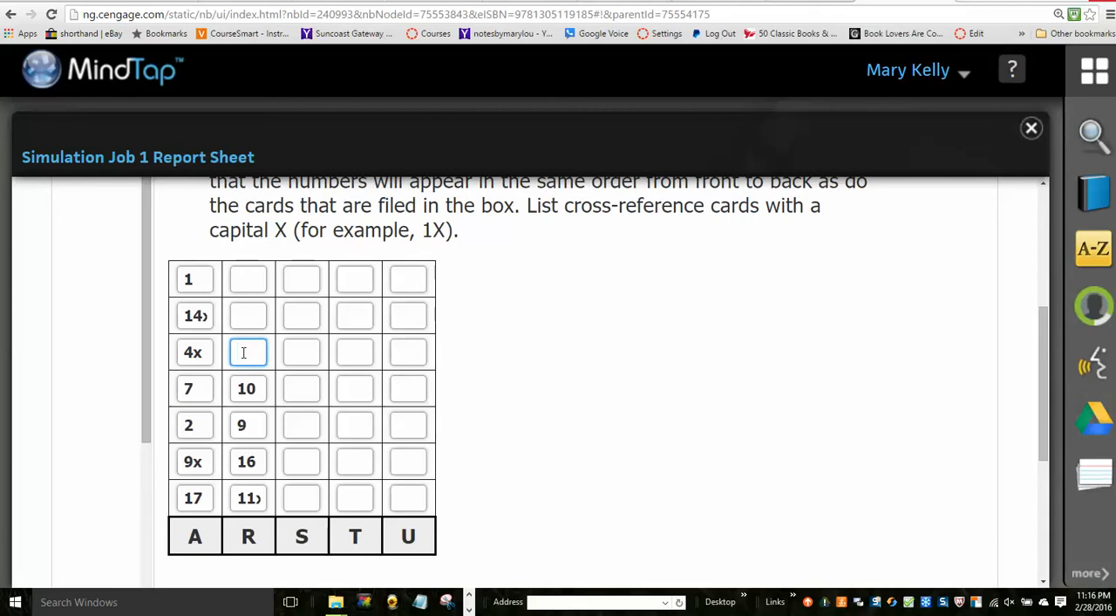
type("1")
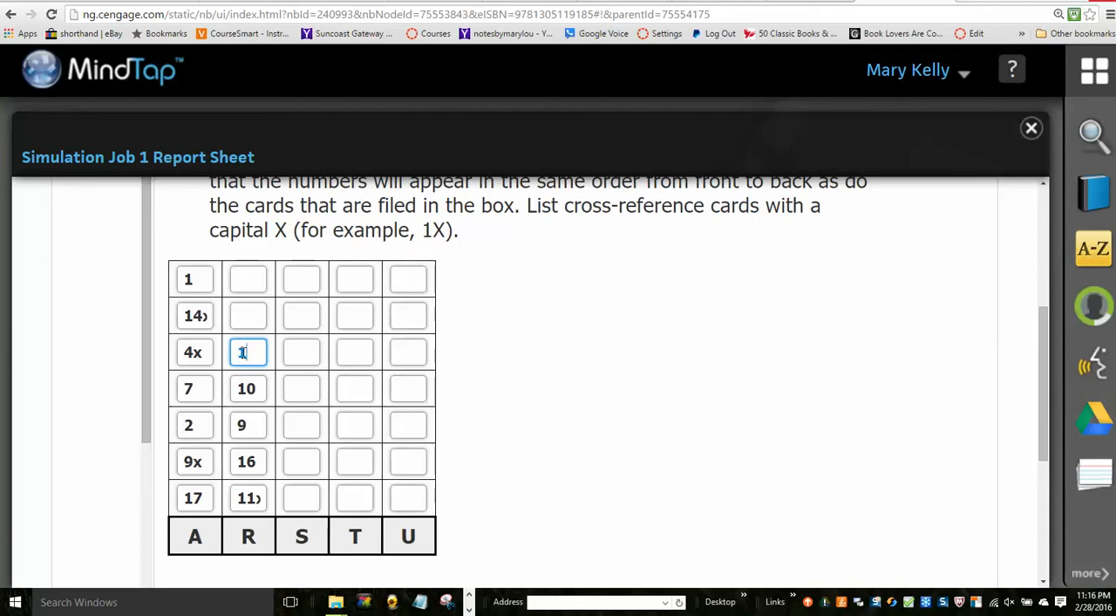
left_click(249, 315)
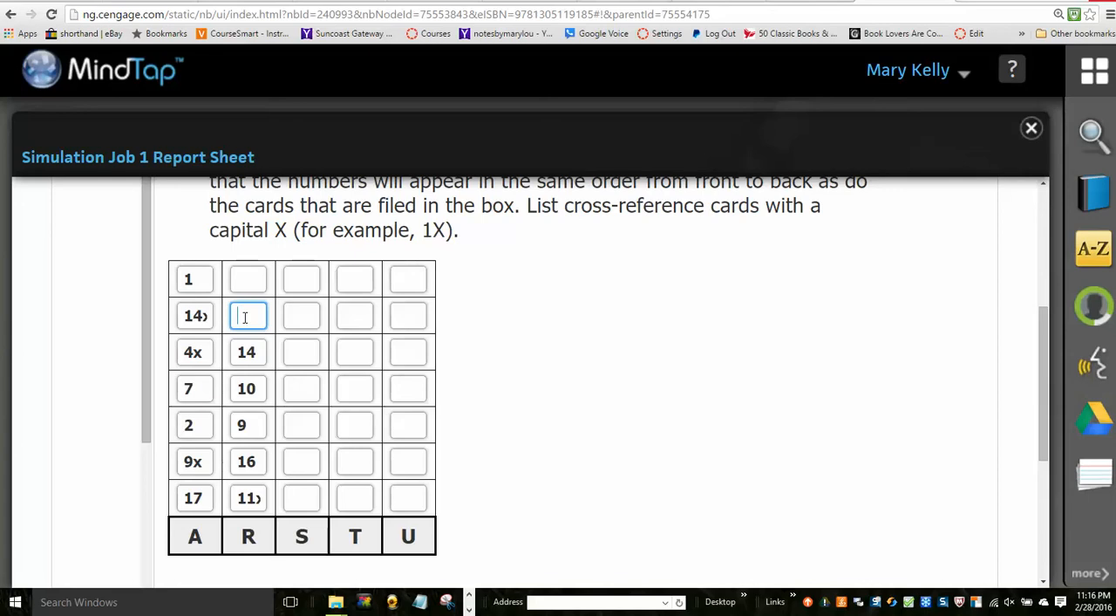
type("8")
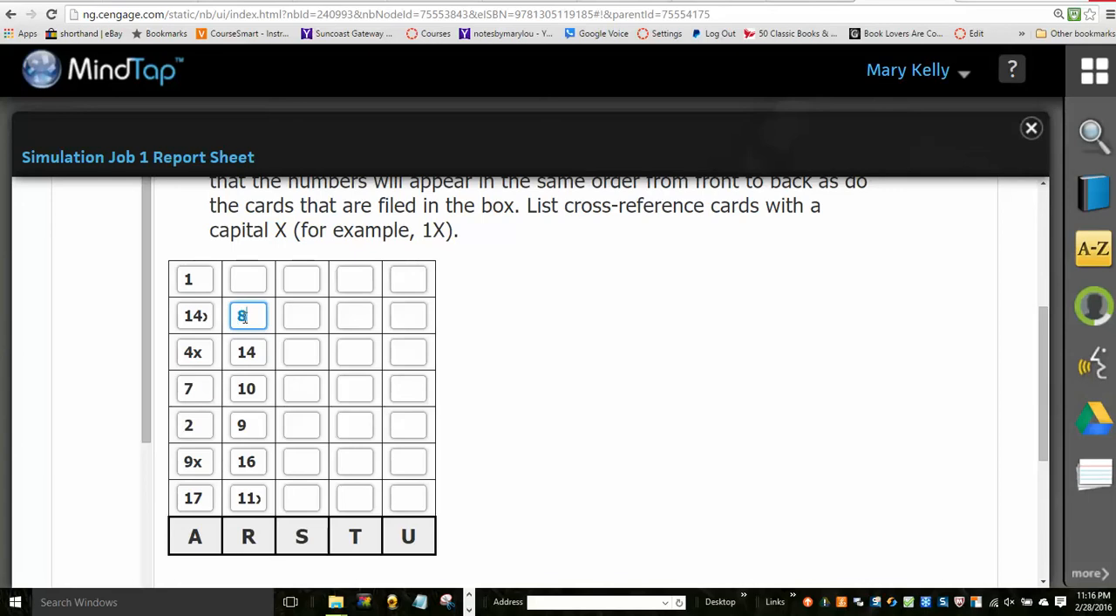
left_click(248, 279)
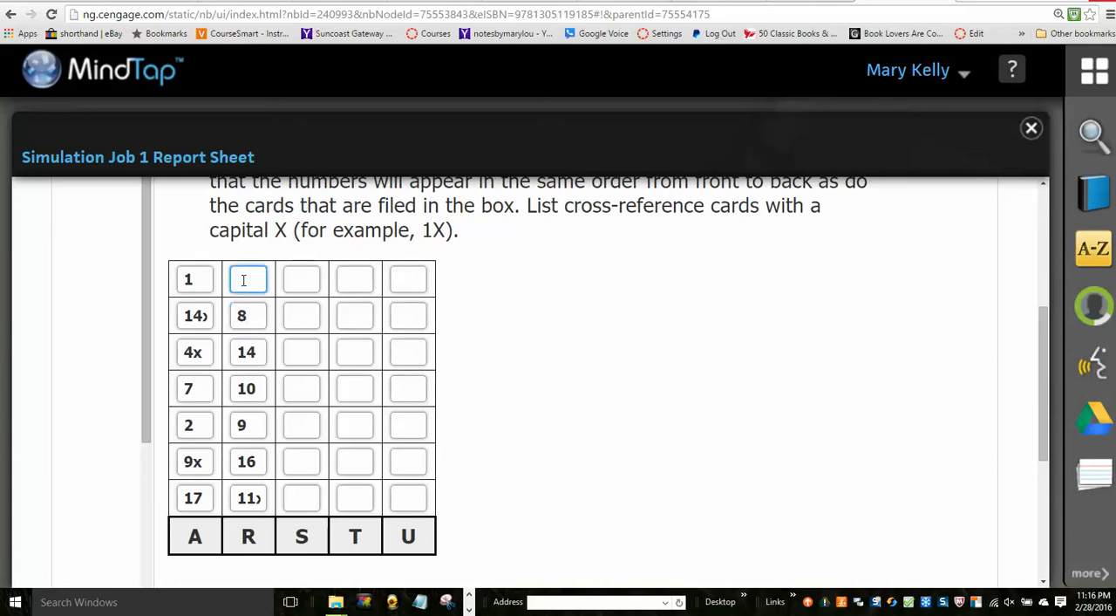
type("6")
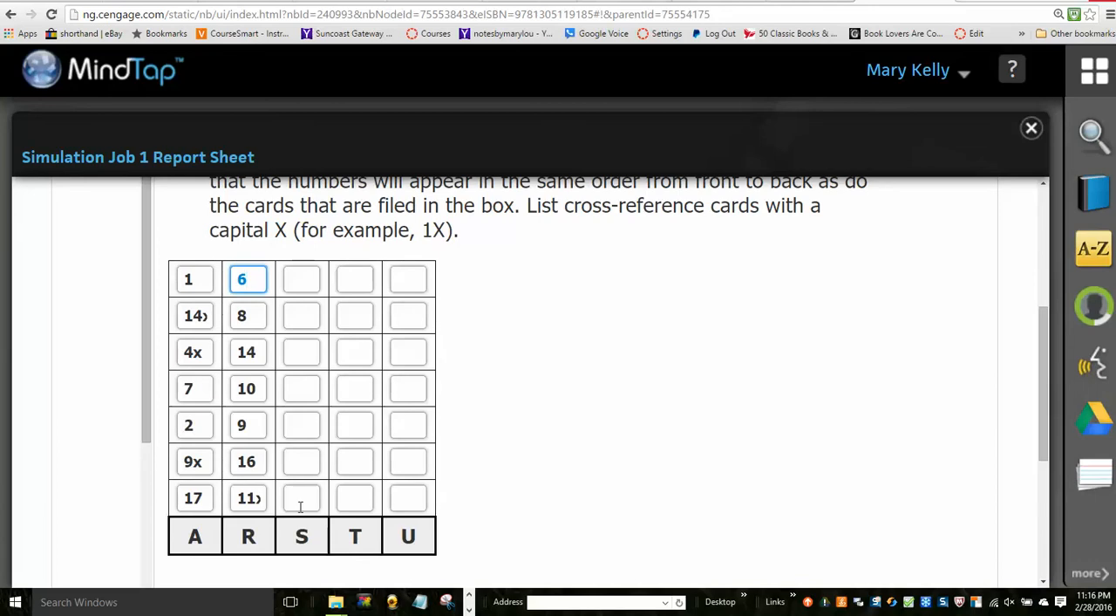
Step: Enter 5, 11, 18, 5, 3 upward in column S
left_click(300, 498)
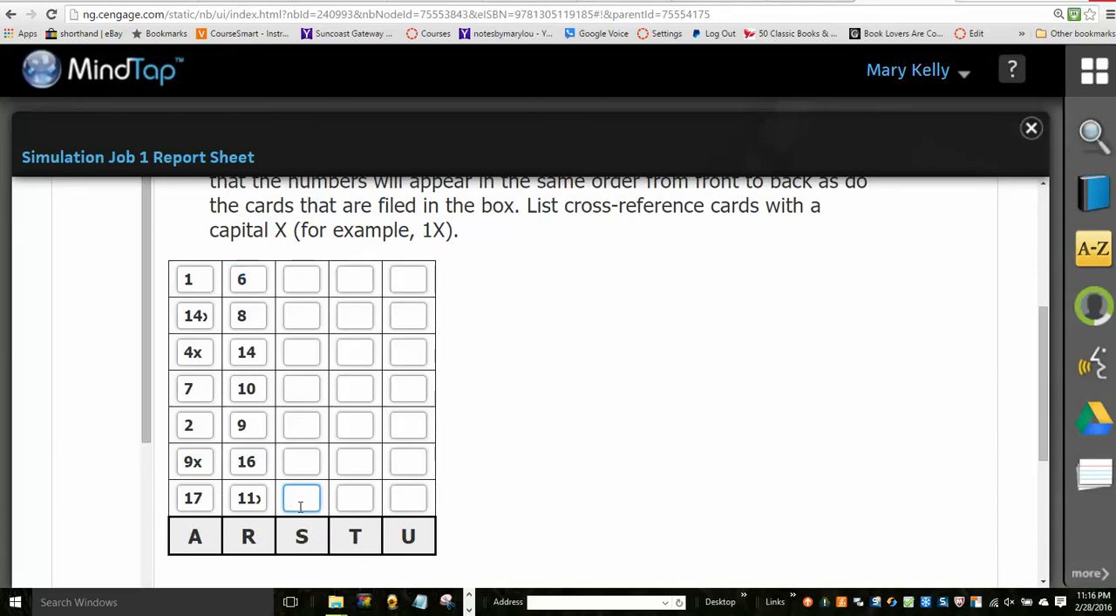
type("5")
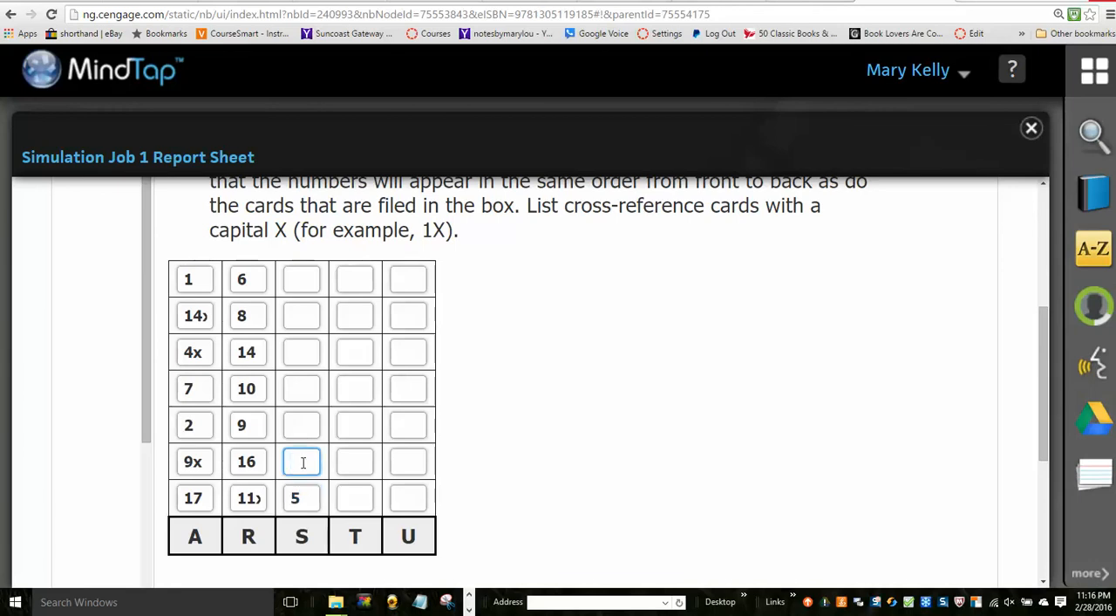
type("11")
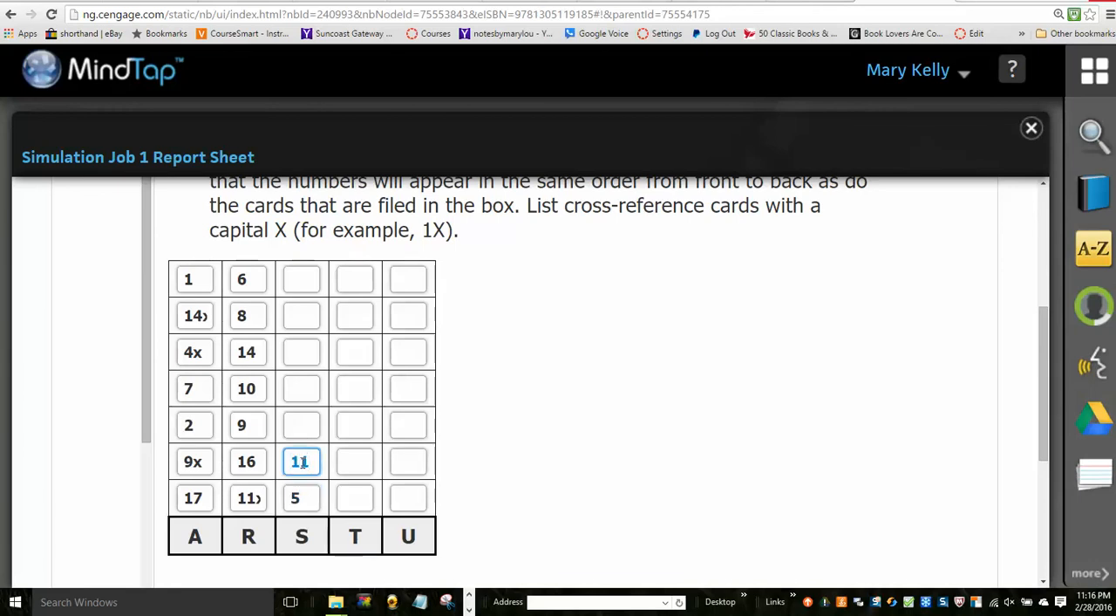
left_click(300, 425)
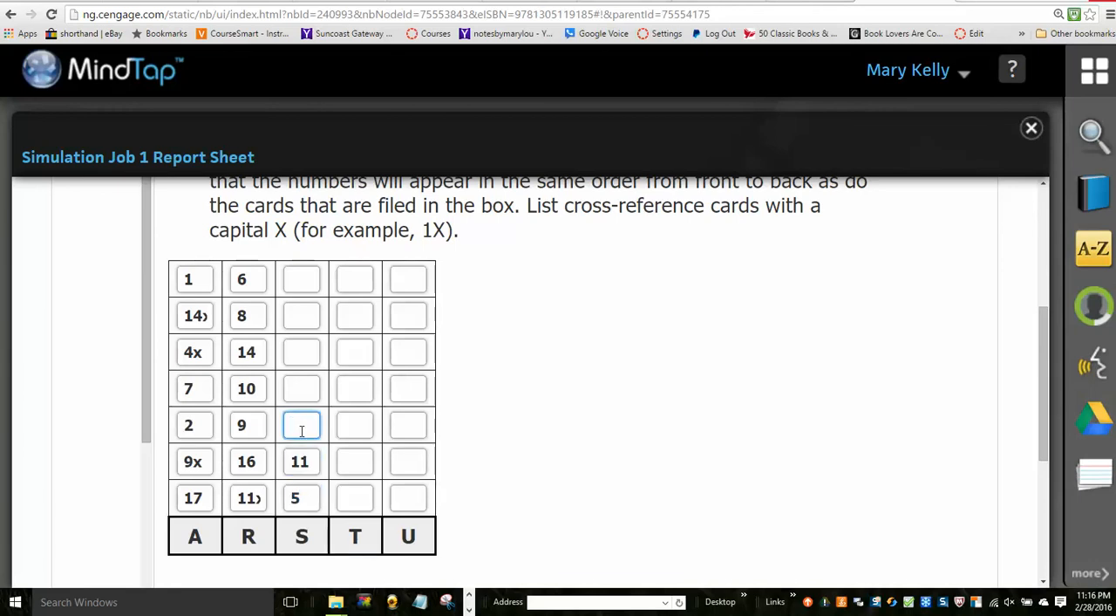
type("18")
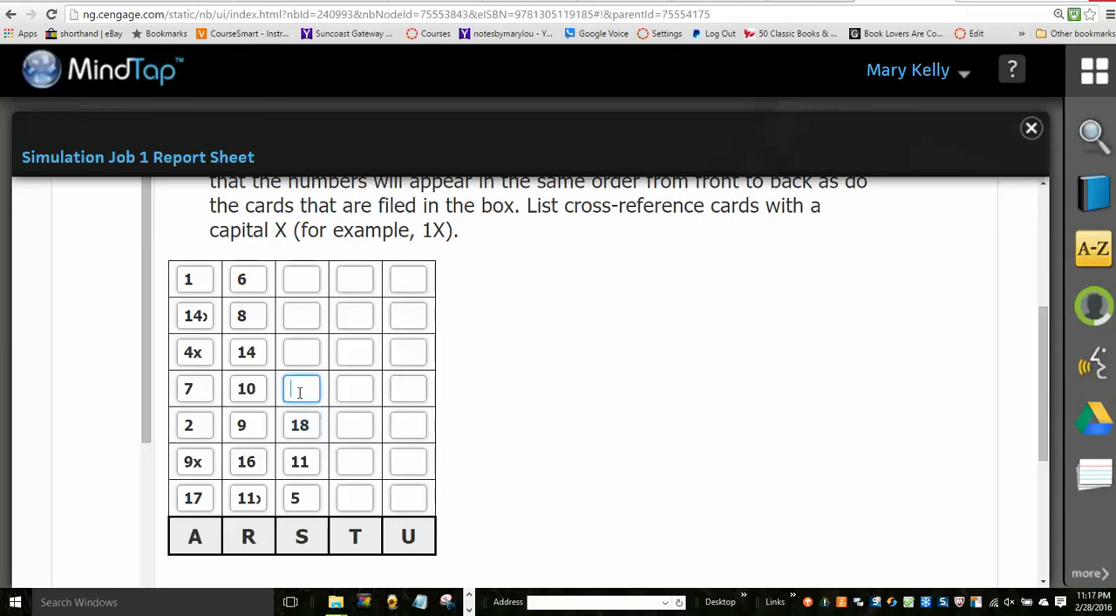
type("5x")
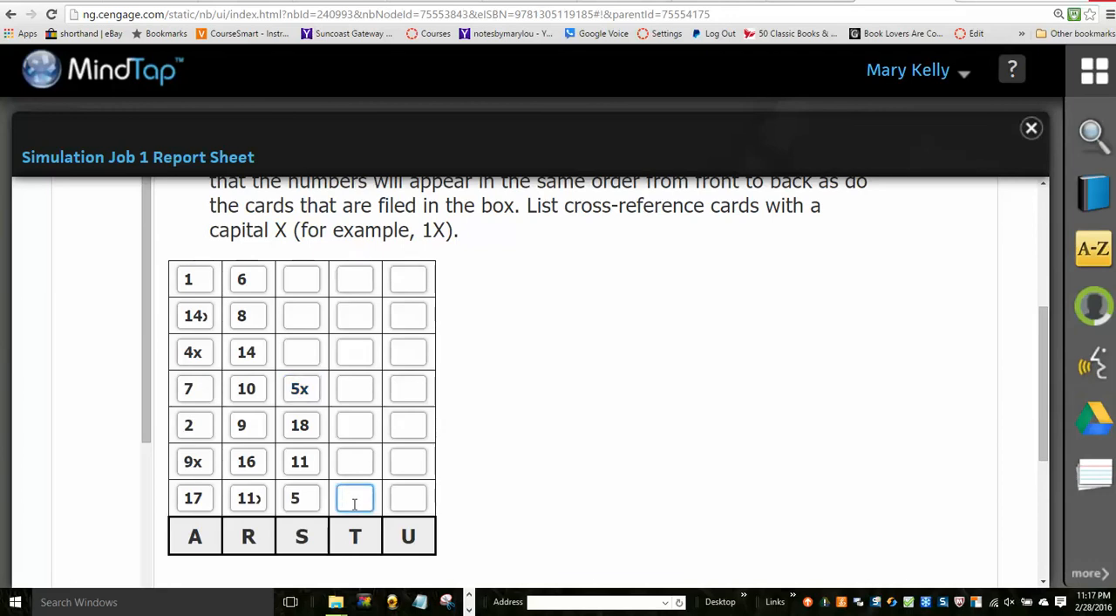
type("3")
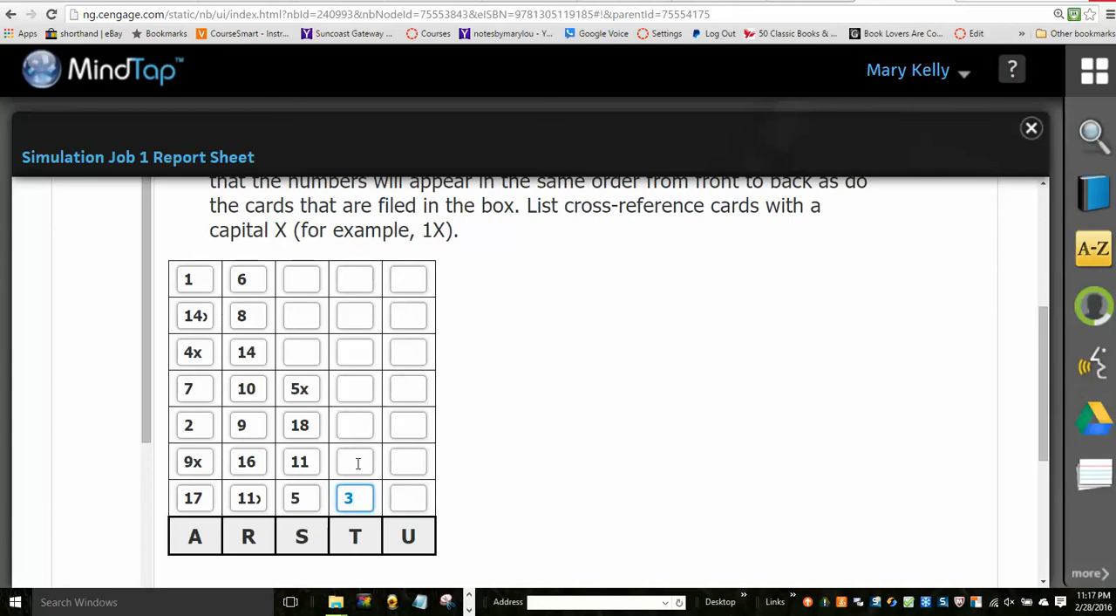
Step: Enter 6x and 13x in column T and 13, 15, 4, 12 upward in column U
left_click(355, 461)
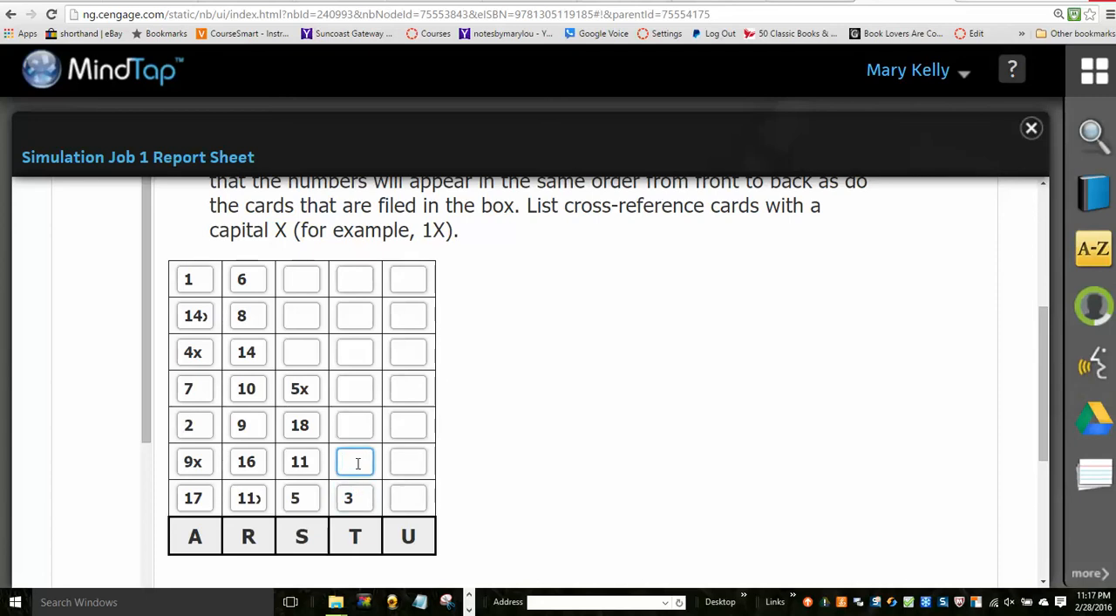
type("6x")
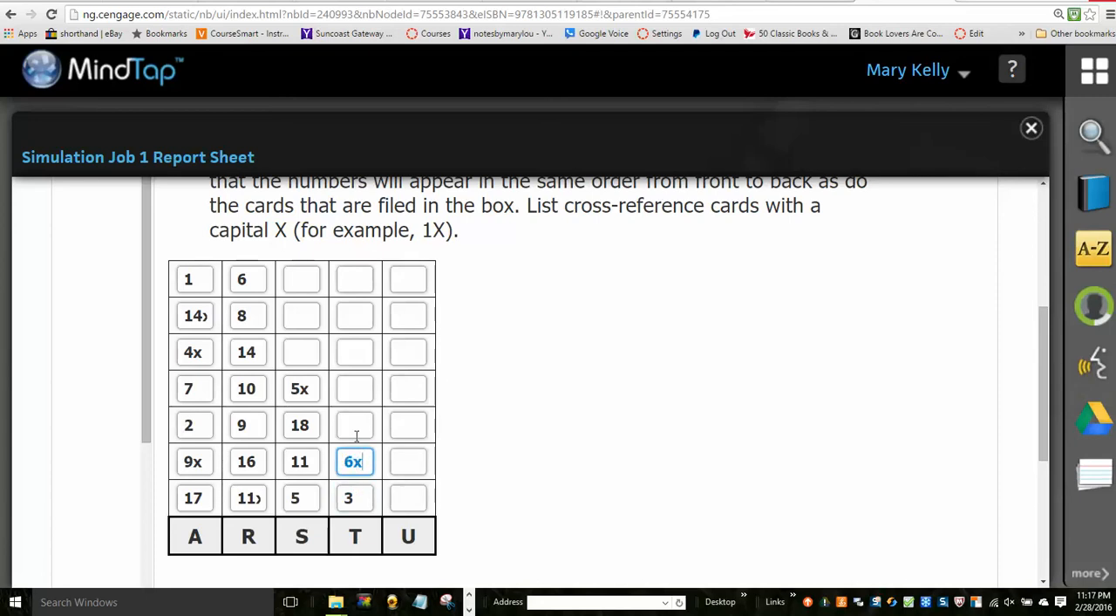
left_click(355, 424)
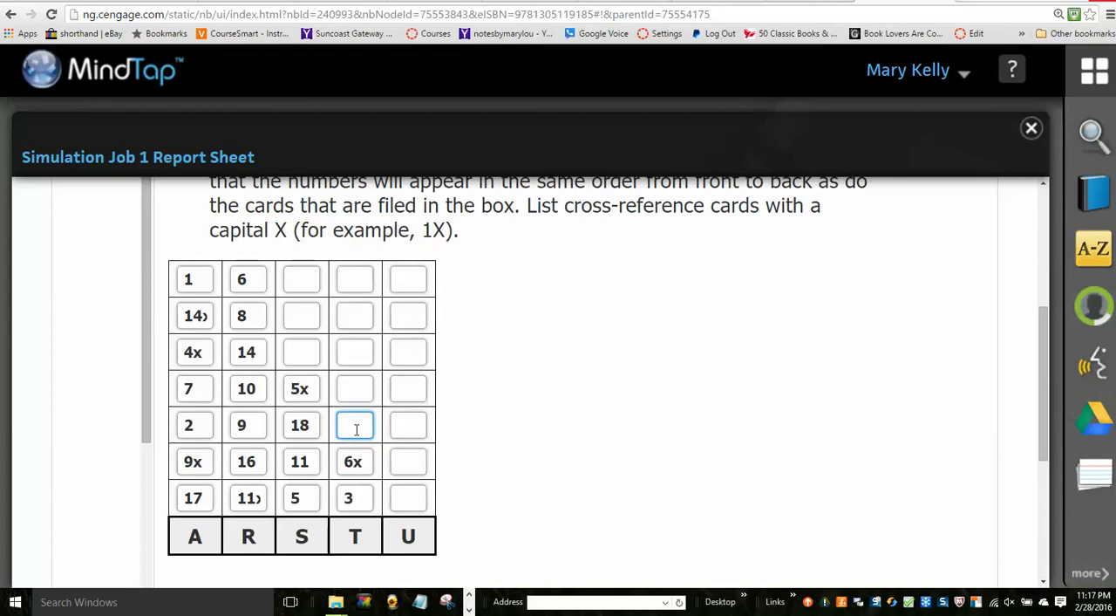
type("13x")
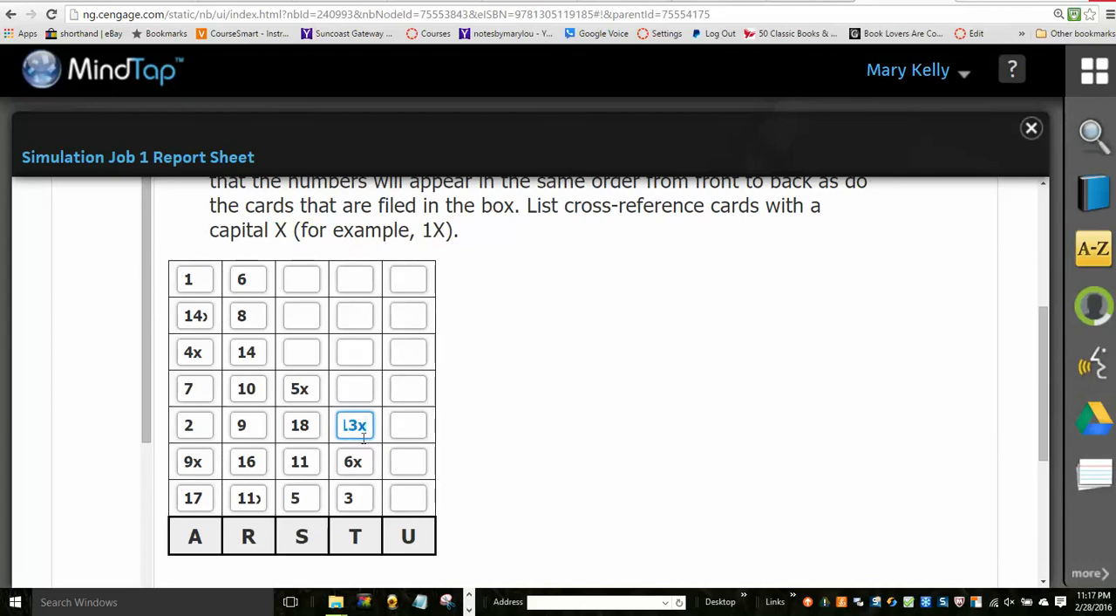
left_click(408, 497)
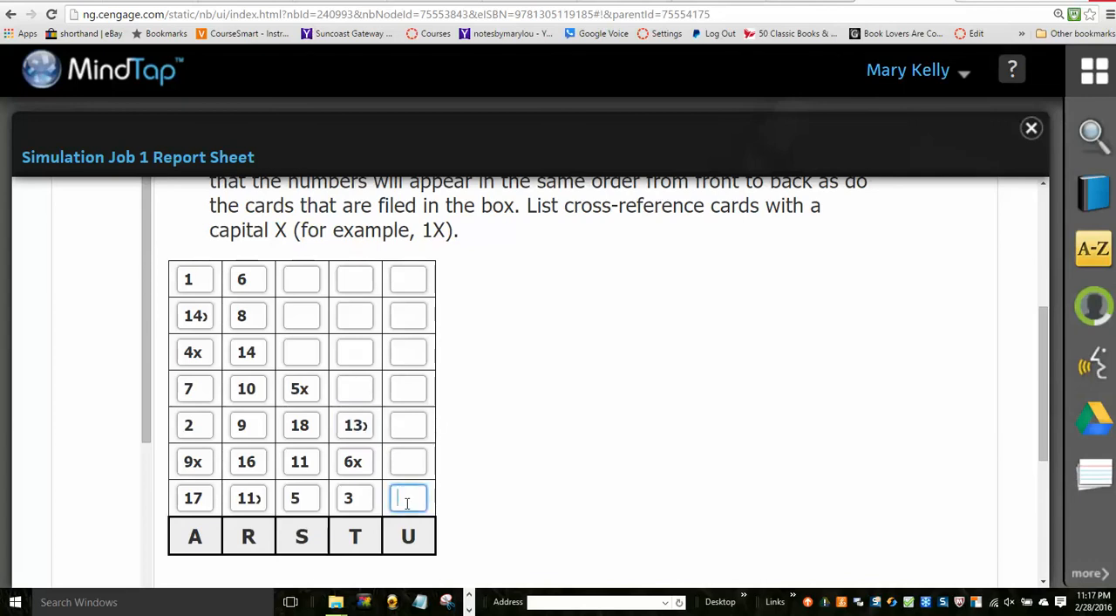
type("13")
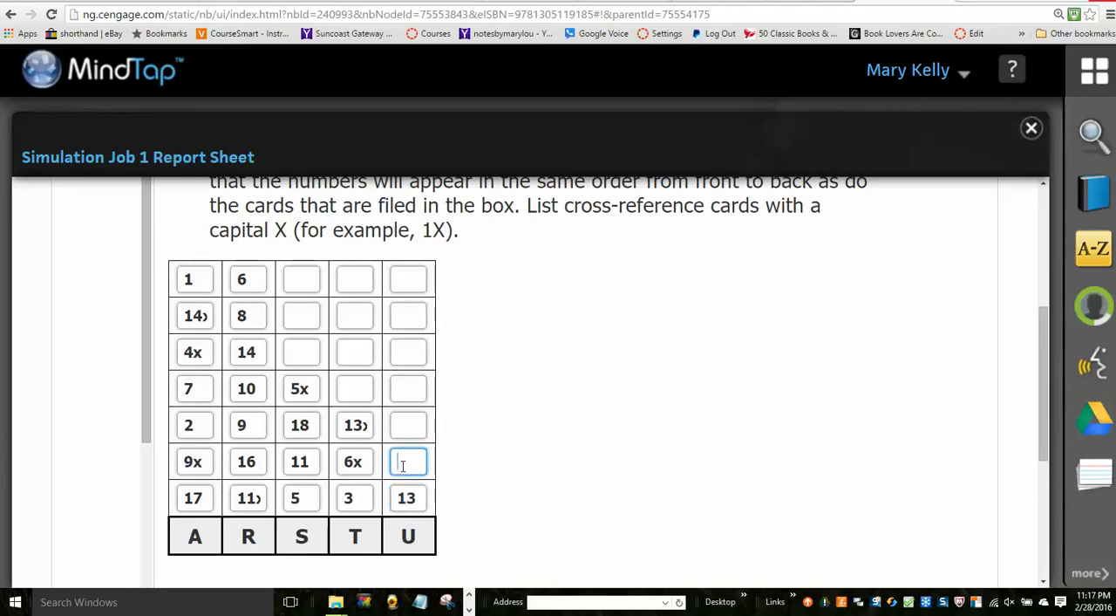
type("15")
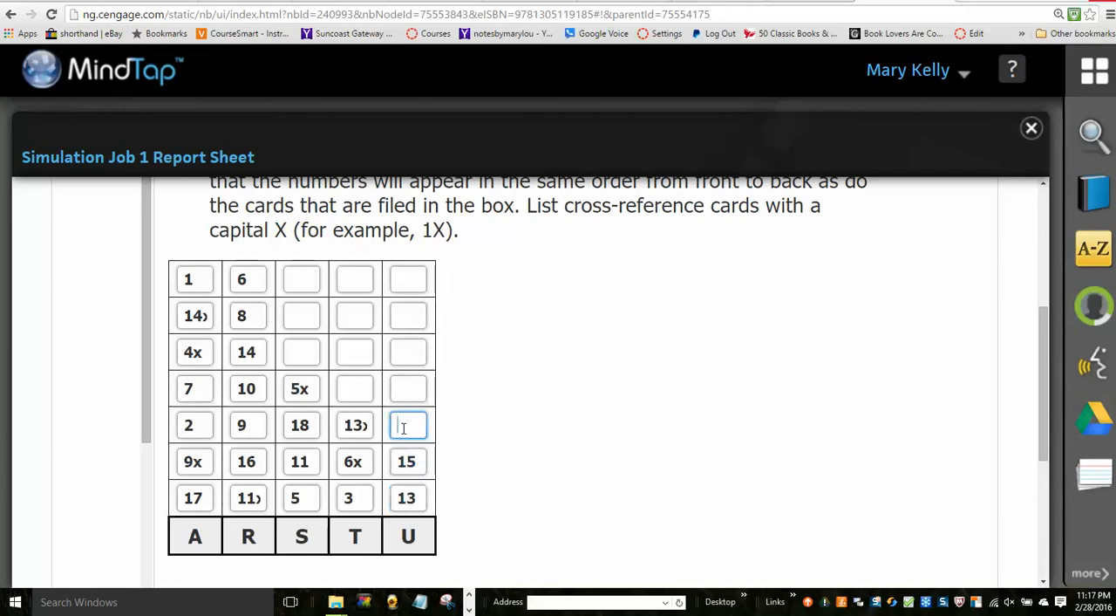
type("4")
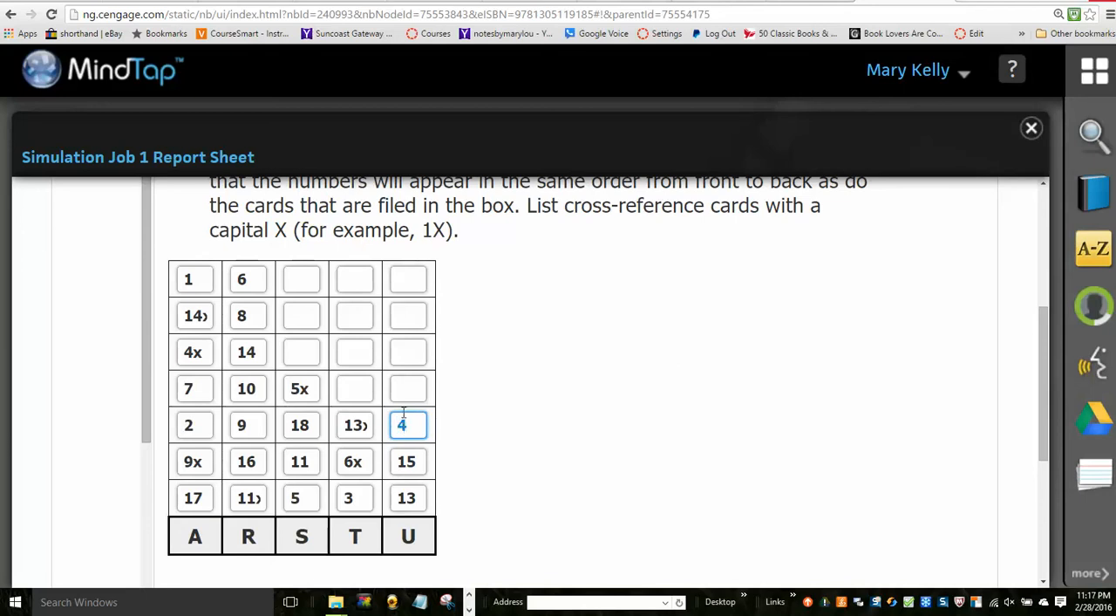
left_click(408, 387)
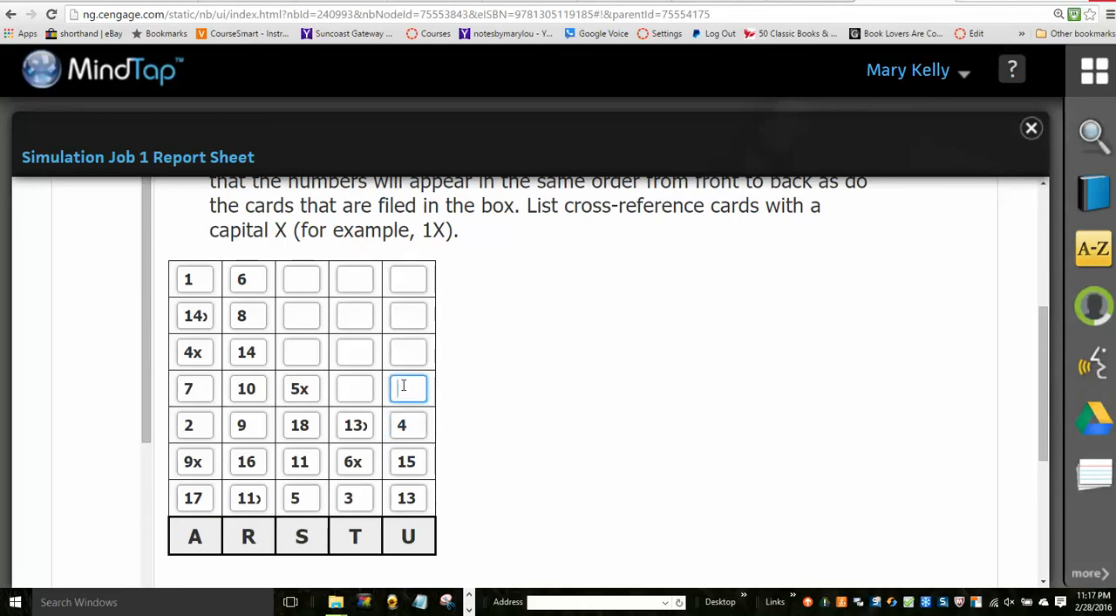
type("1")
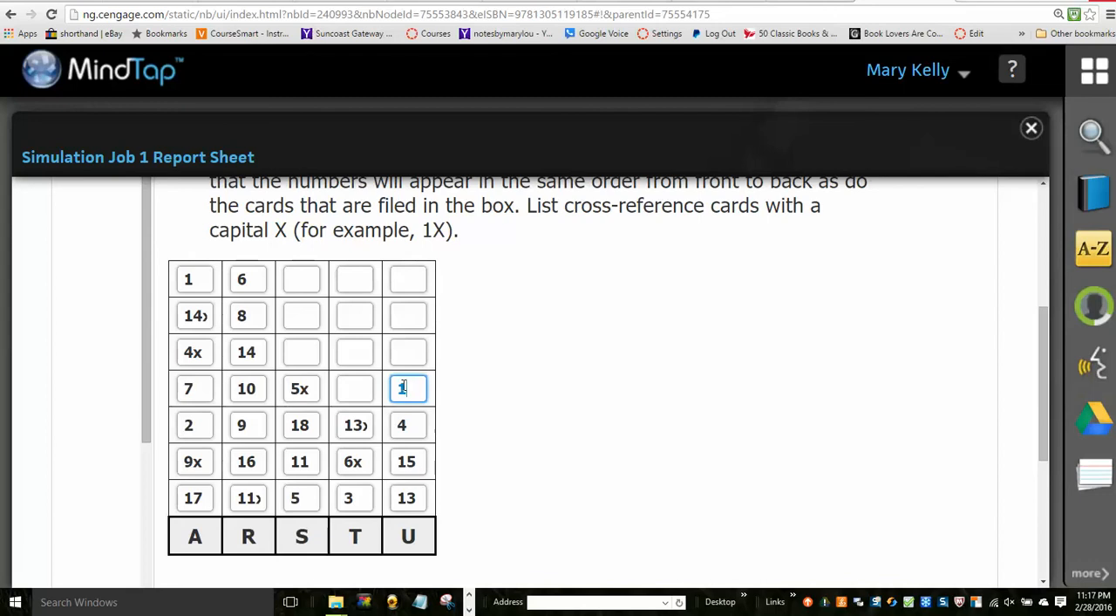
type("12")
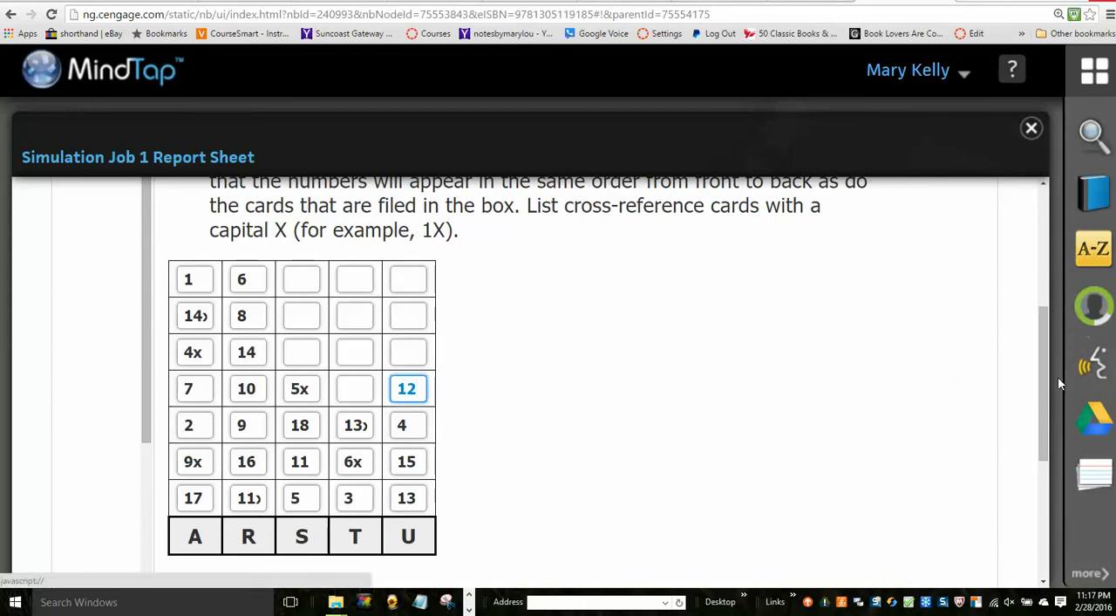
Step: Scroll to get the work checked and view the 71.42% Assignment Score
scroll("down", 3)
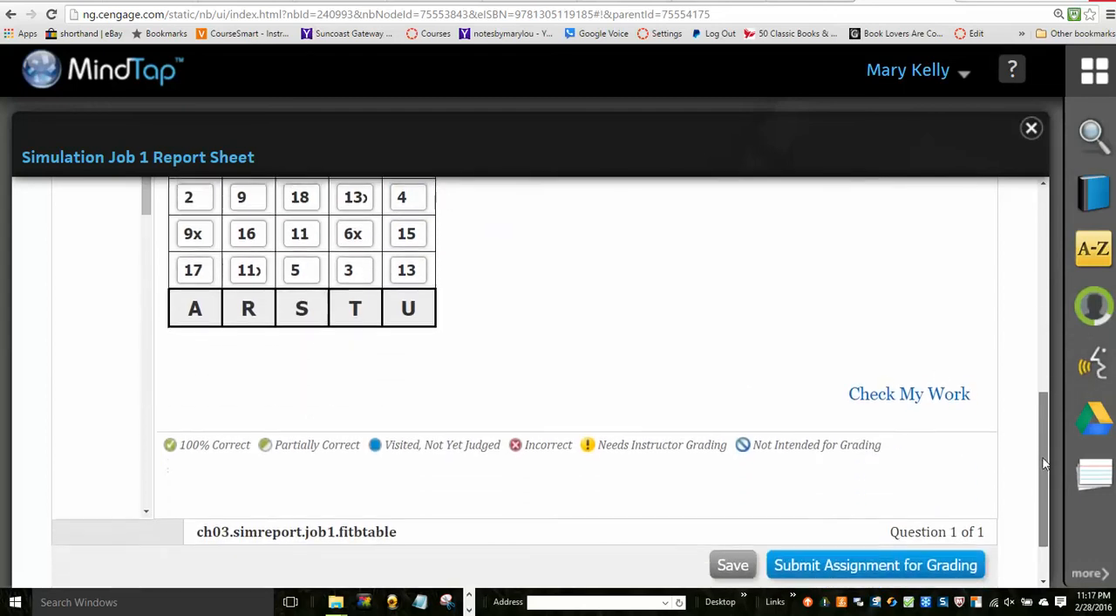
scroll("down", 3)
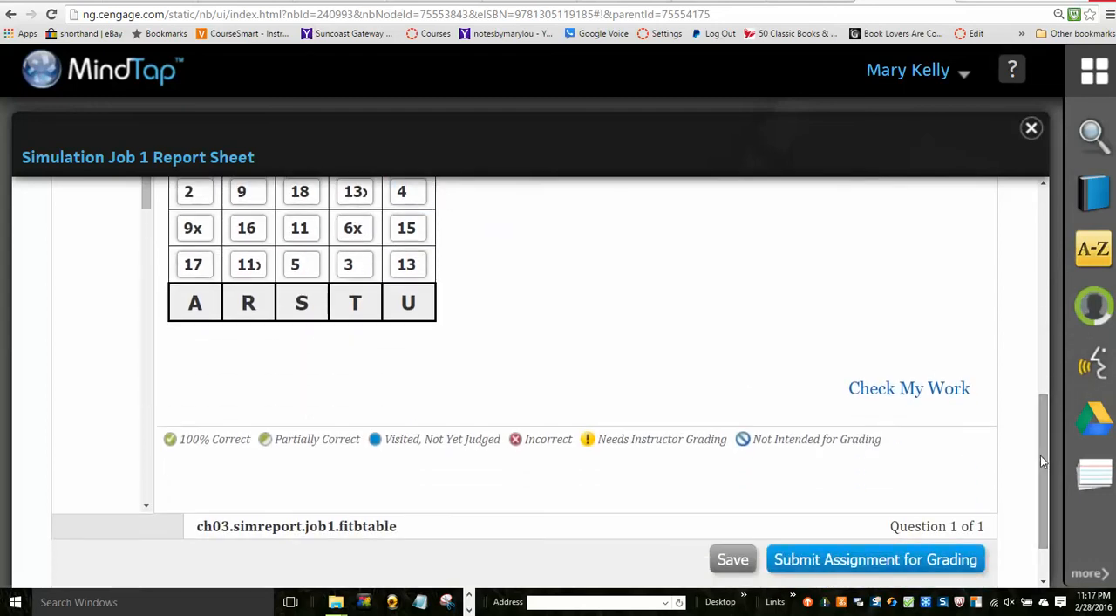
mouse_move(918, 397)
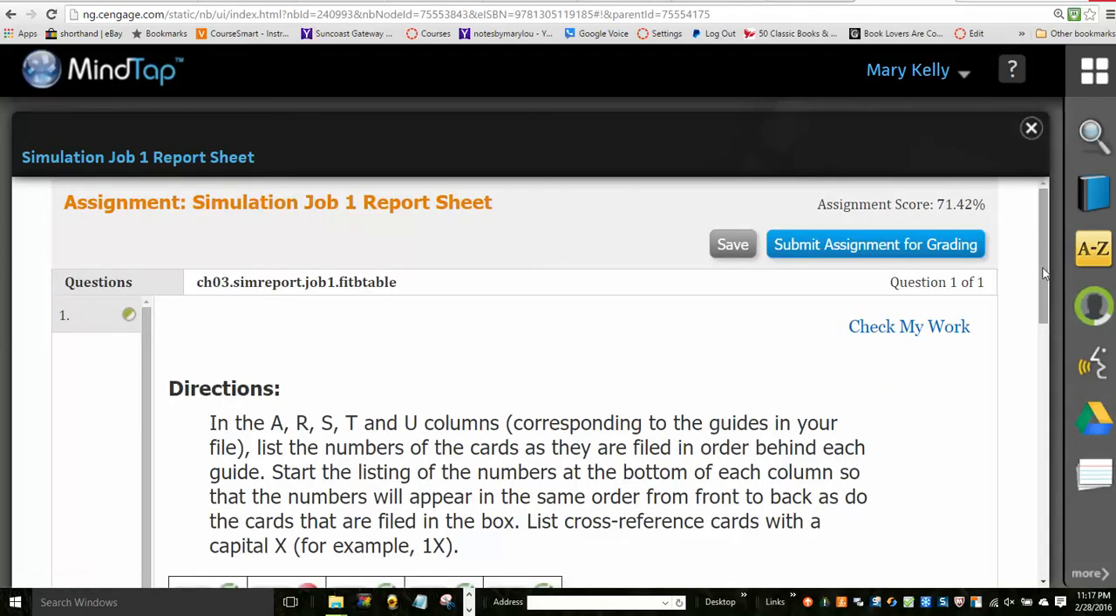
scroll("down", 3)
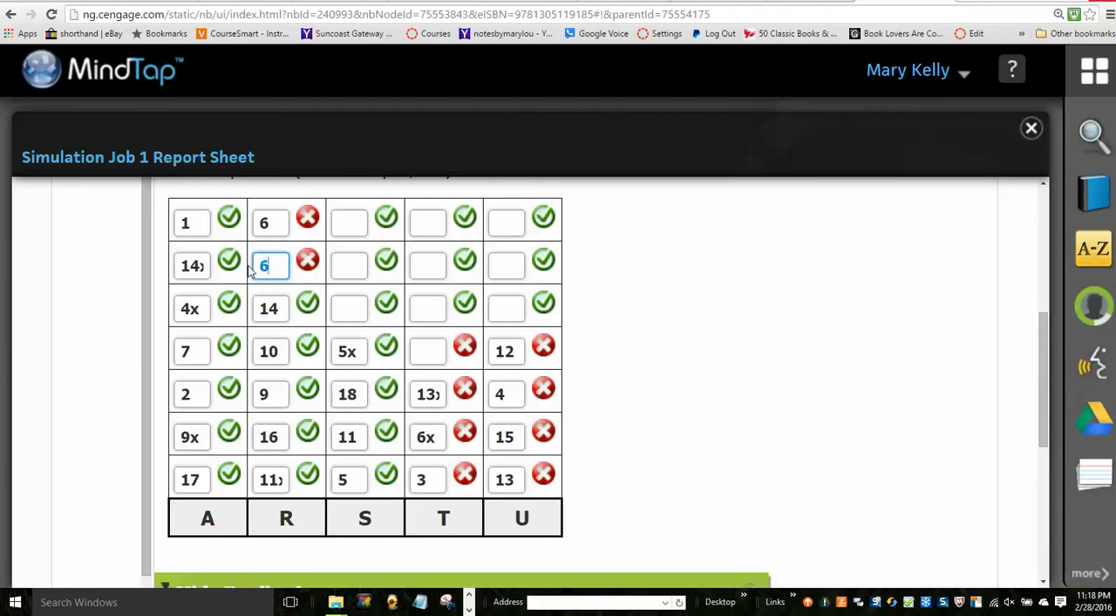
Step: Correct column R's top entry to 8 and enter 13X, 6X, 3 at the top of column T
left_click(269, 222)
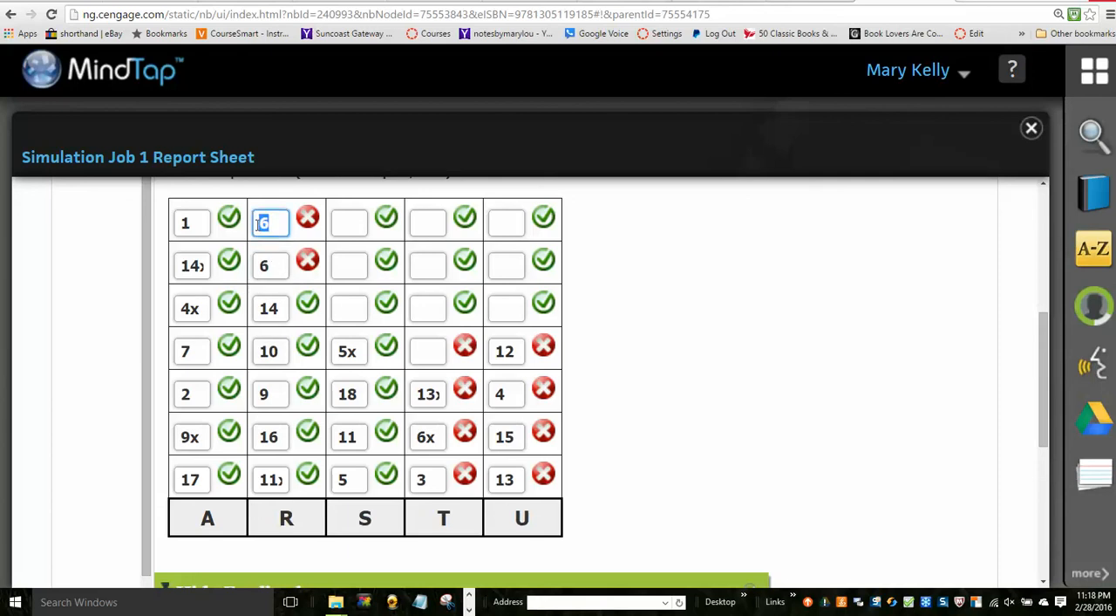
type("8")
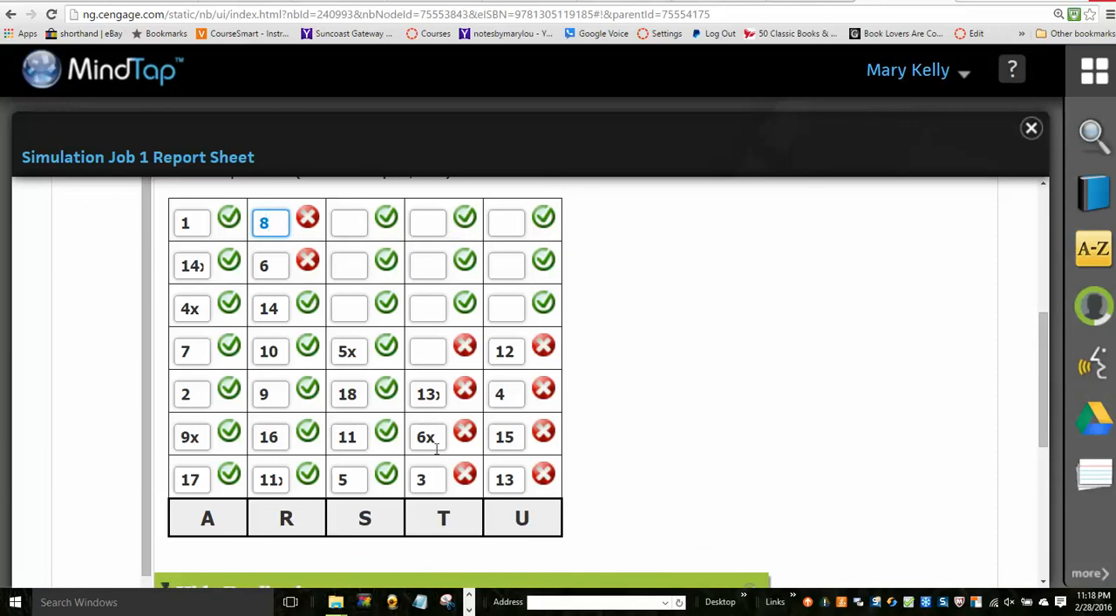
mouse_move(431, 312)
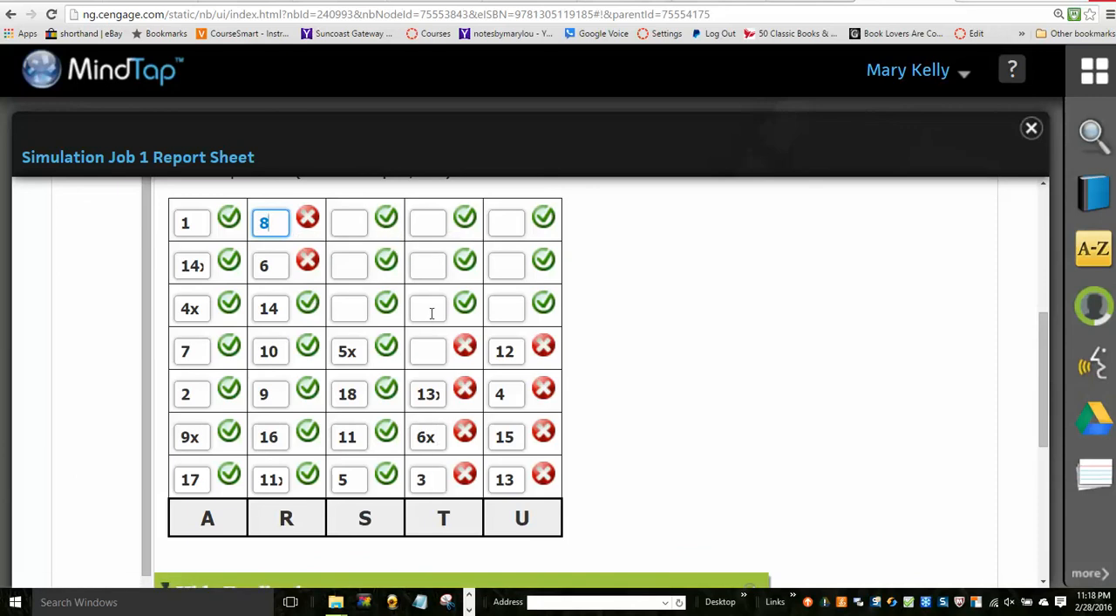
left_click(427, 308)
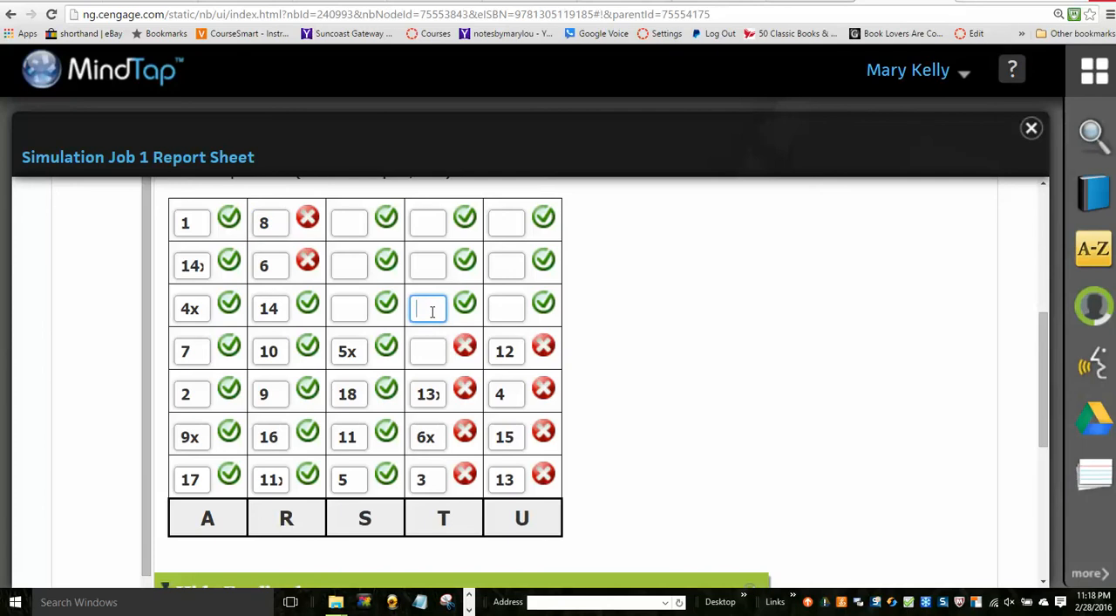
type("3")
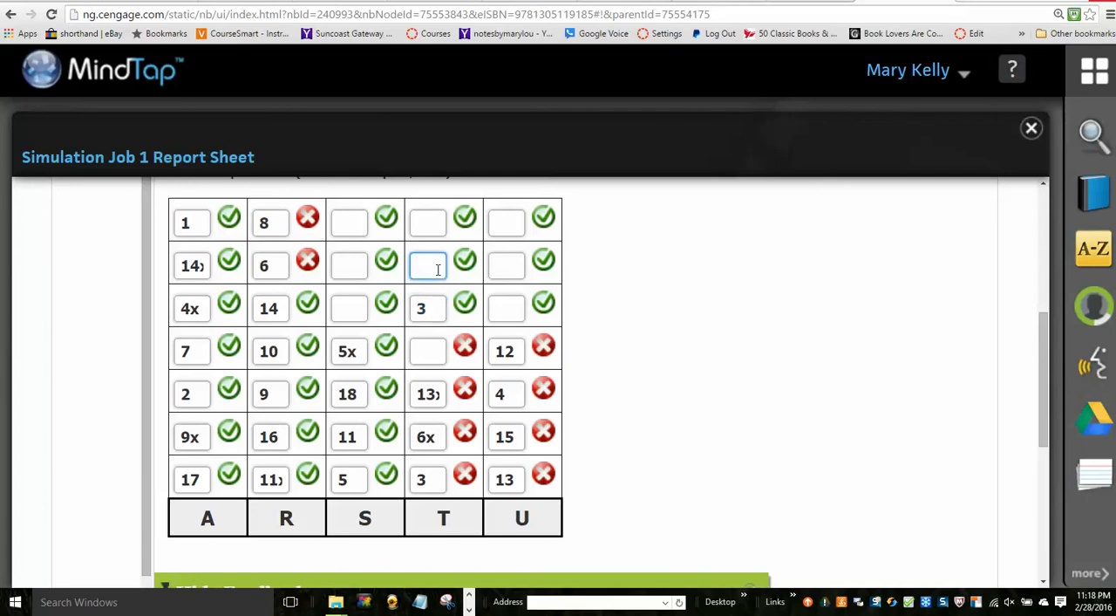
type("6")
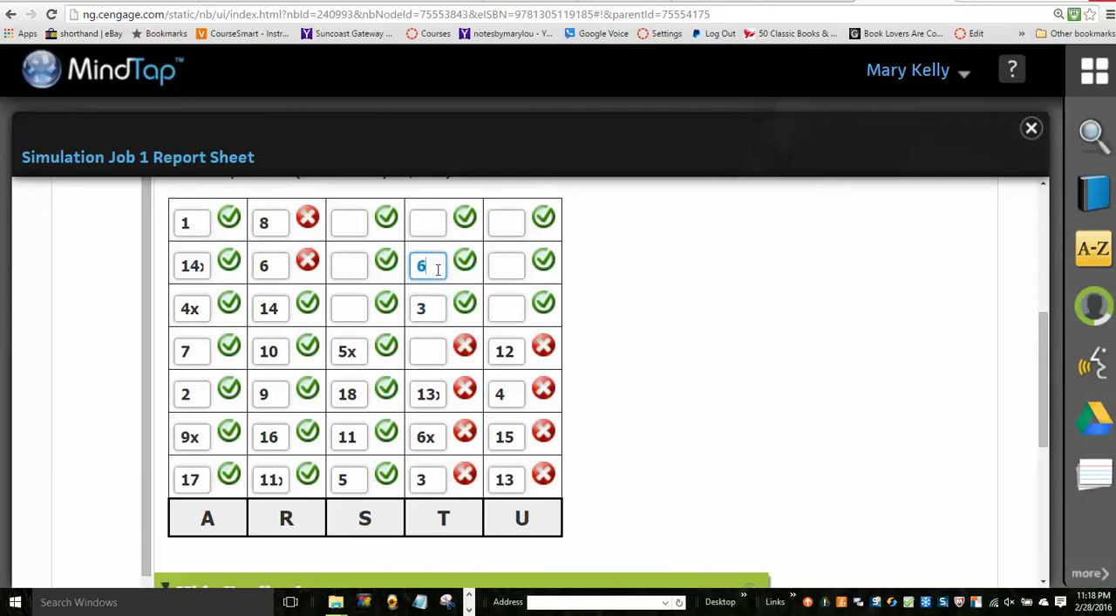
type("x")
left_click(427, 224)
type("1")
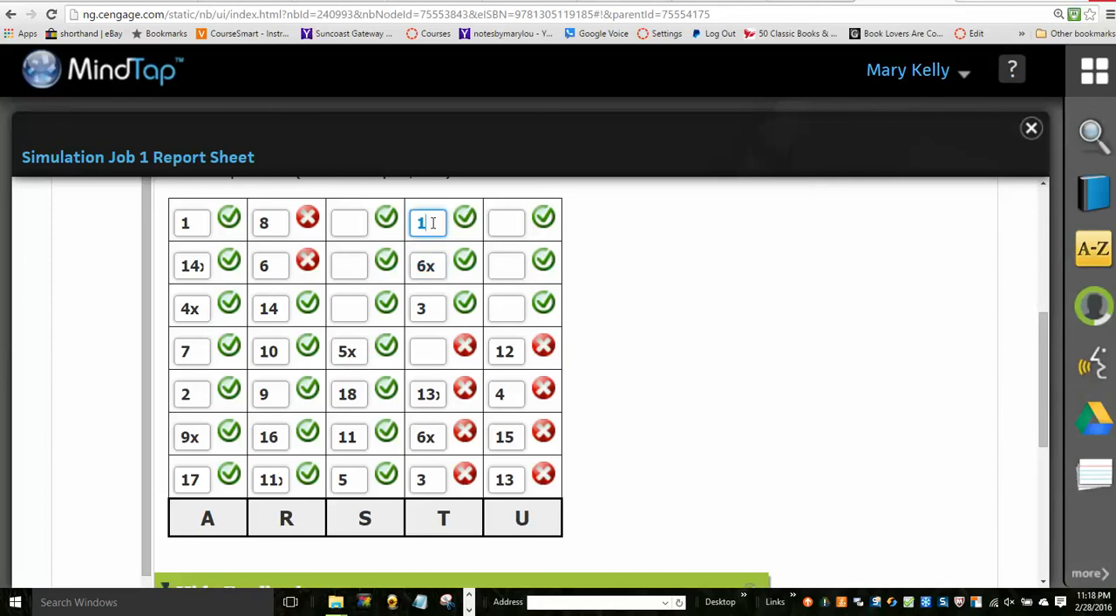
type("3x")
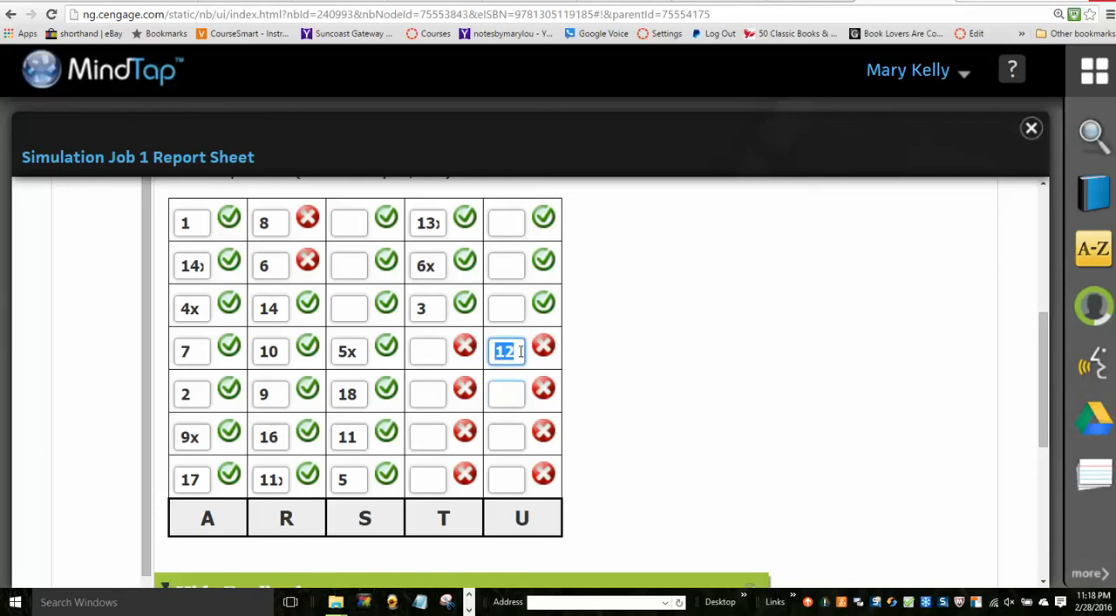
Step: Re-enter column U's top four cells as 12, 4, 15, 13
key("Backspace")
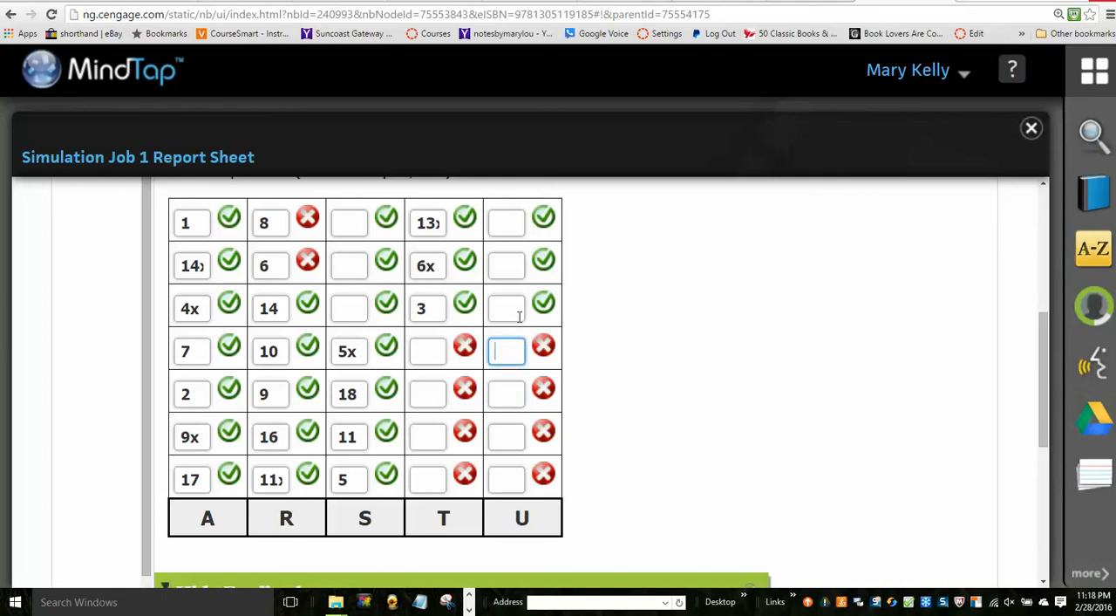
left_click(506, 308)
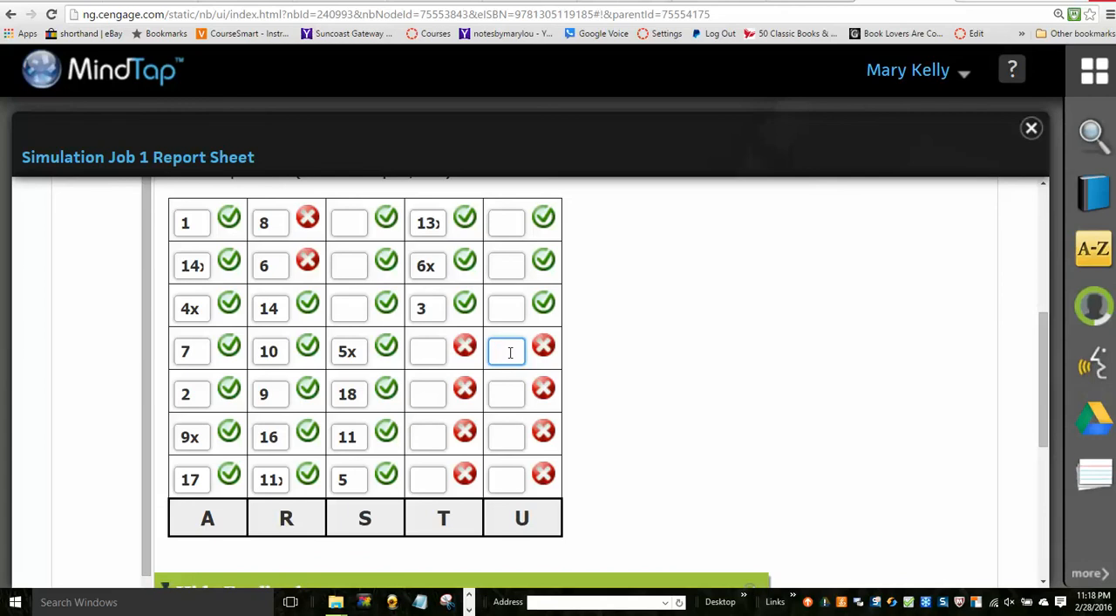
type("13")
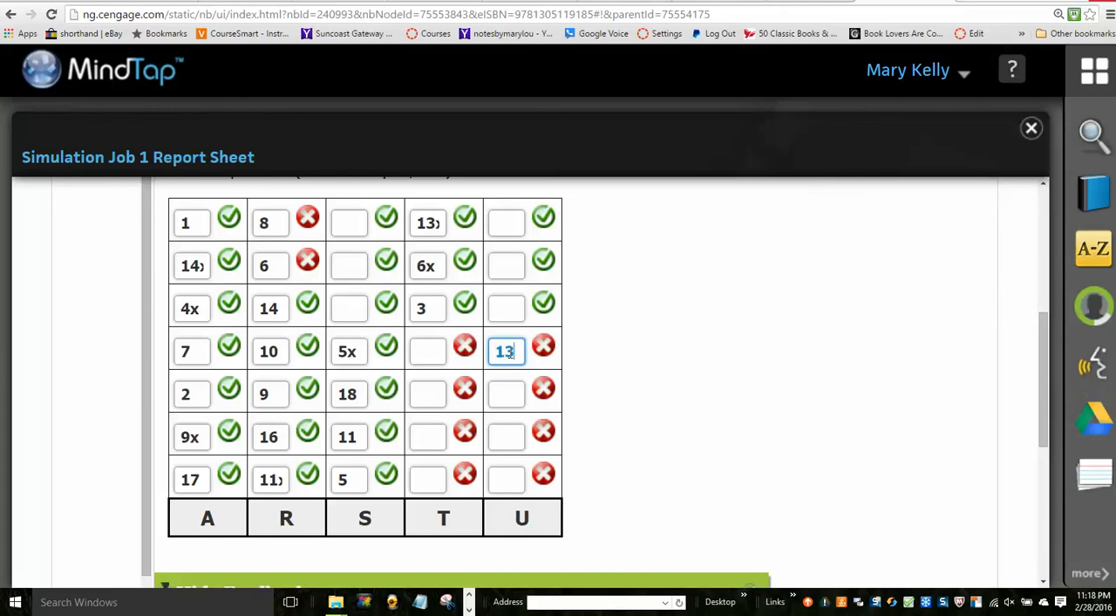
left_click(505, 308)
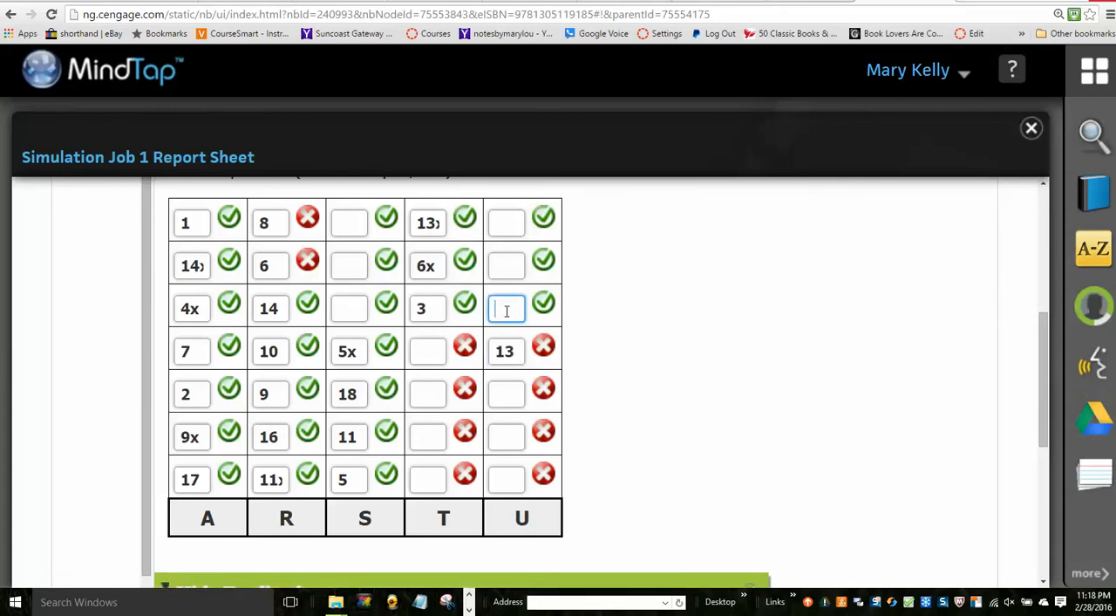
type("15")
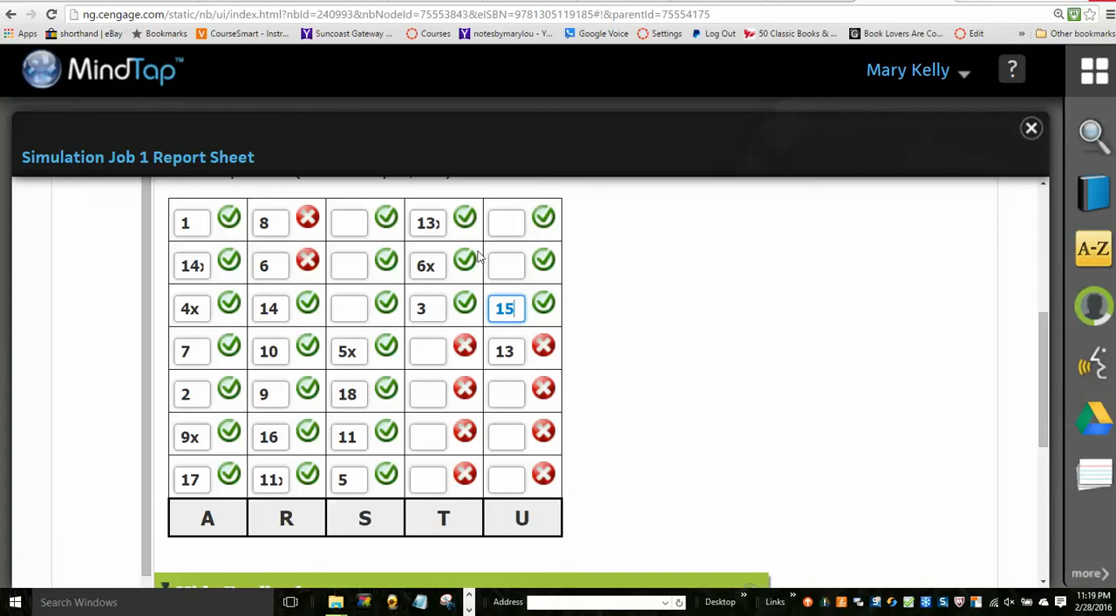
type("4")
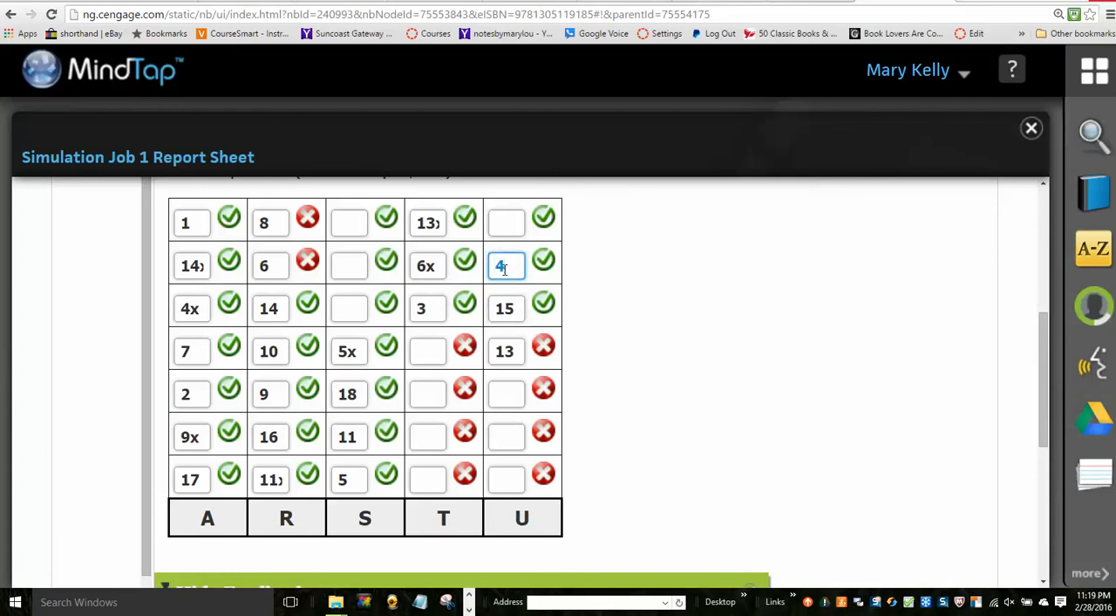
left_click(506, 222)
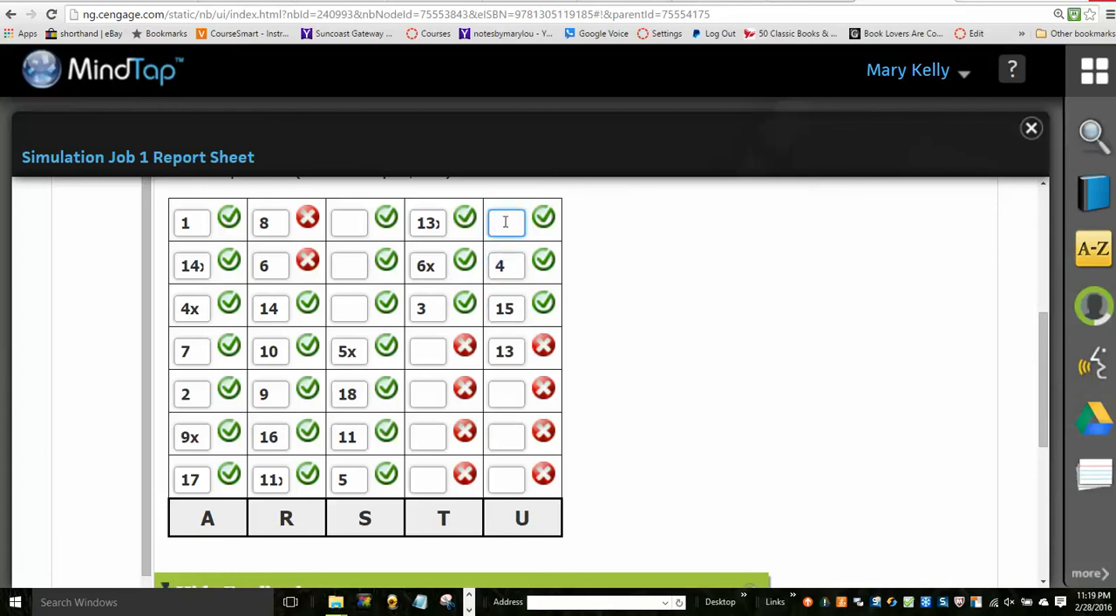
type("12")
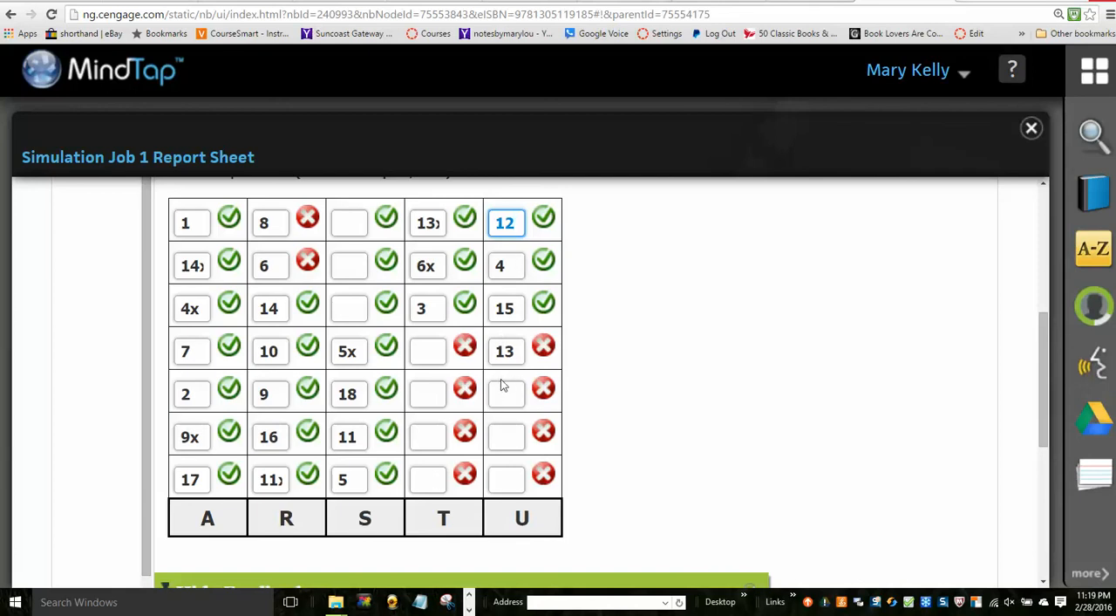
mouse_move(505, 447)
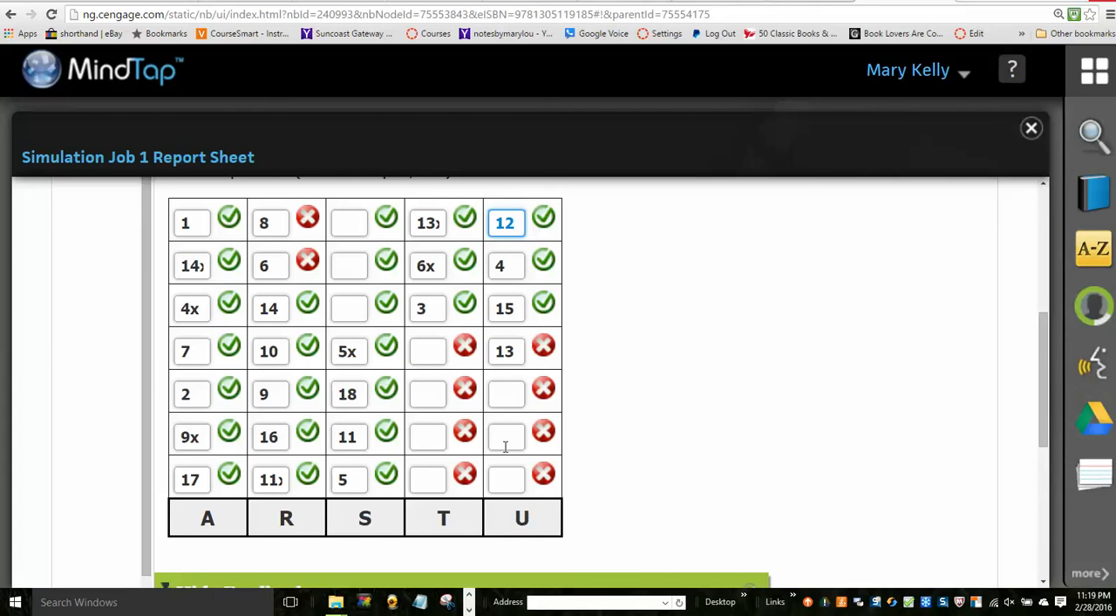
Step: Enter 12, 4, 15, 13 upward from column T's bottom and clear its old top entries
left_click(427, 479)
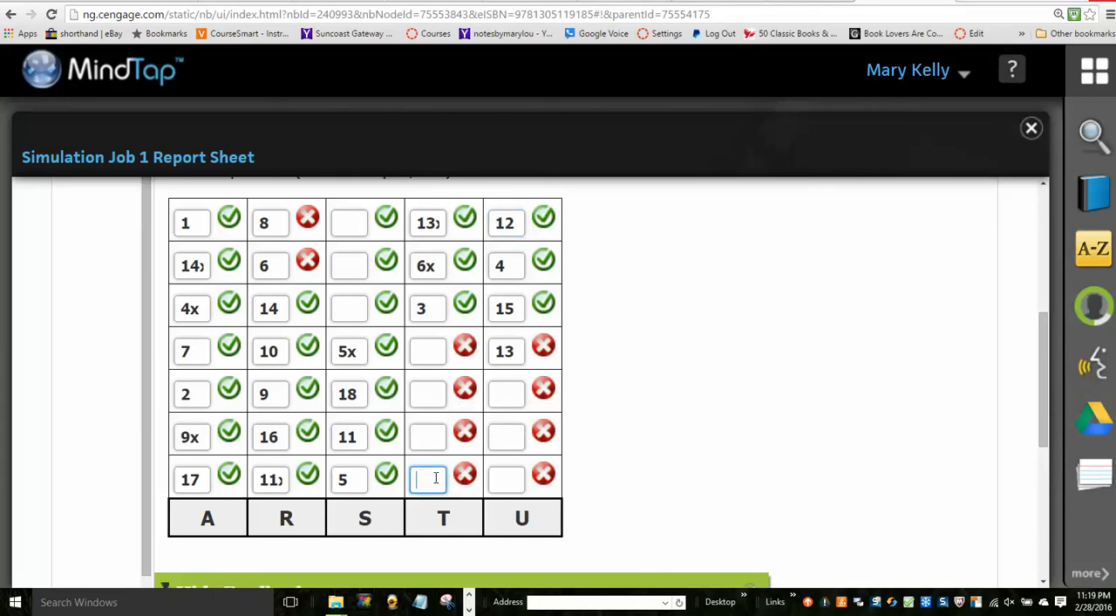
type("13")
left_click(427, 437)
type("15")
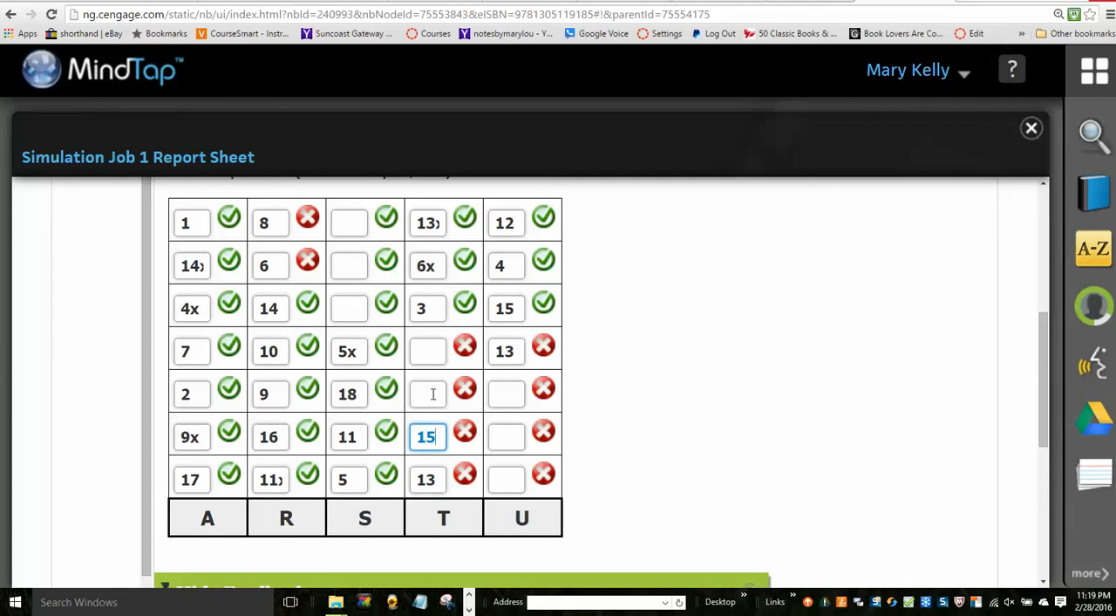
left_click(427, 393)
type("4")
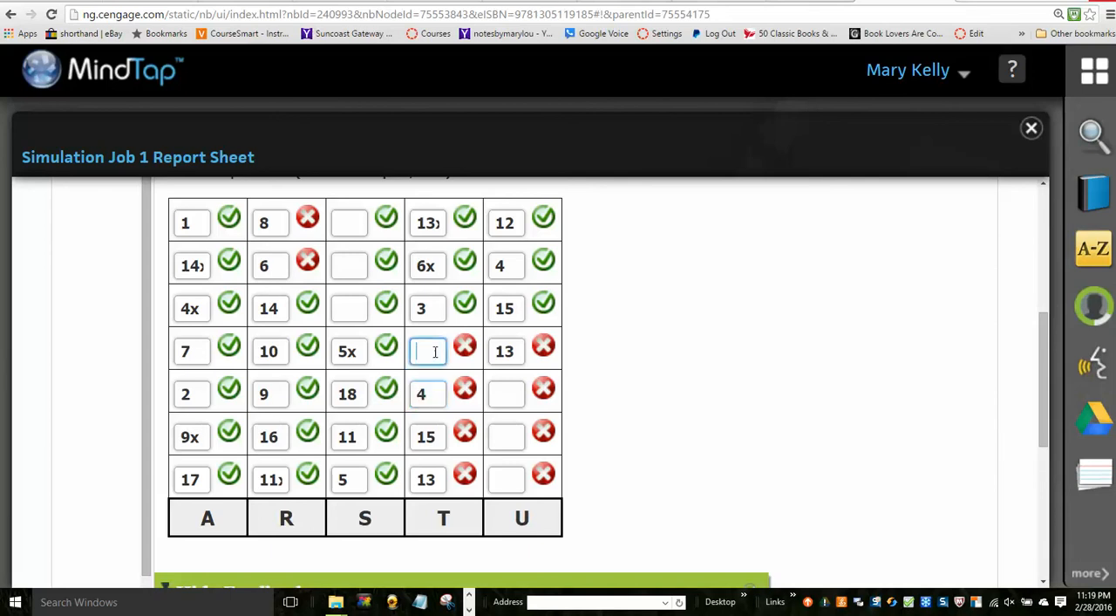
type("12")
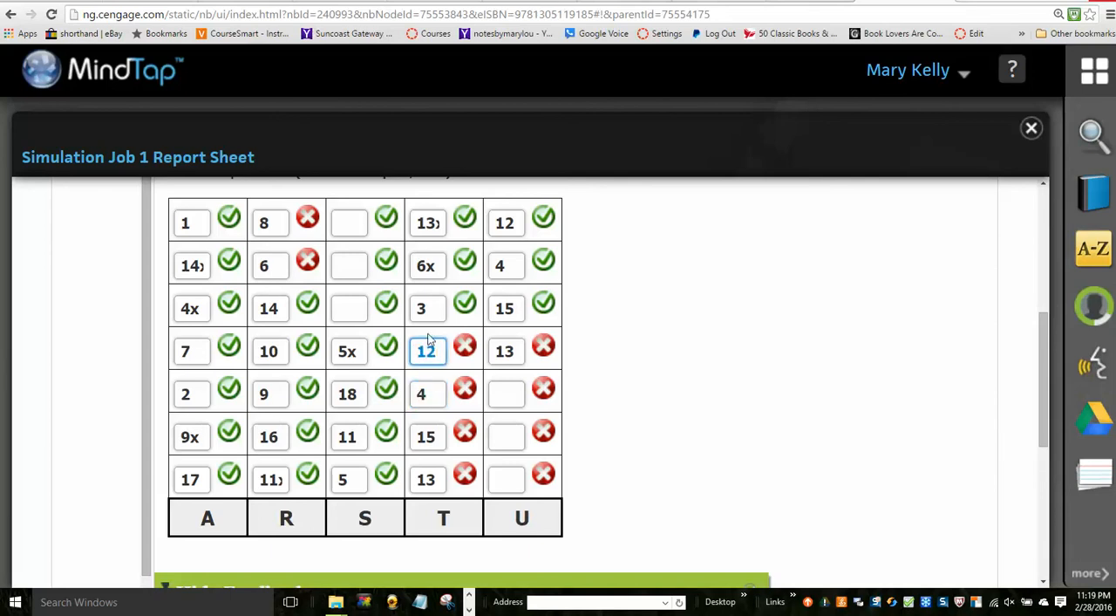
left_click(427, 308)
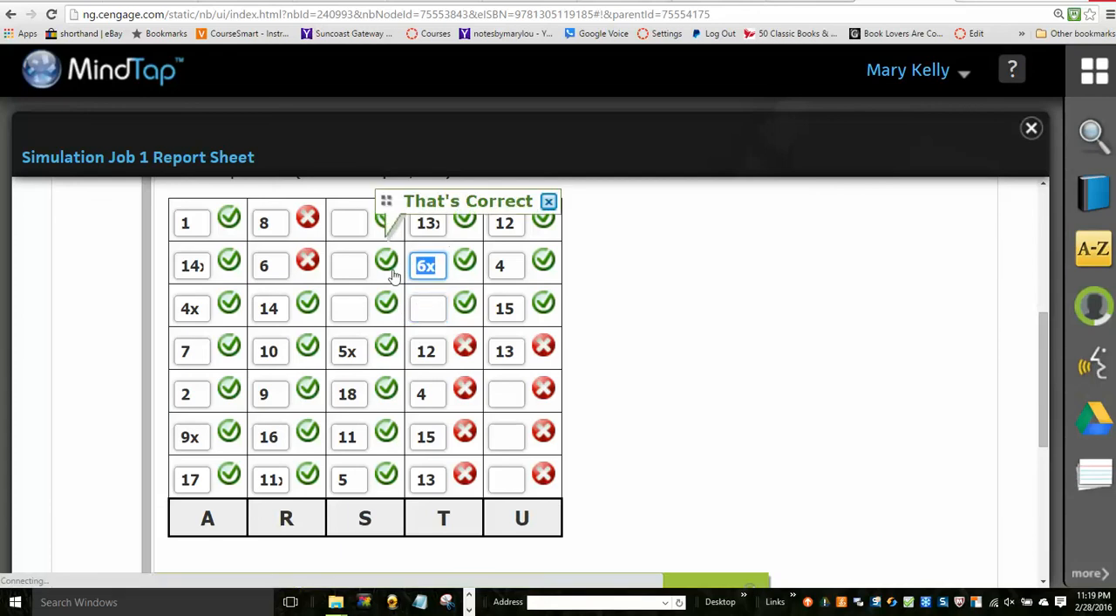
left_click(548, 200)
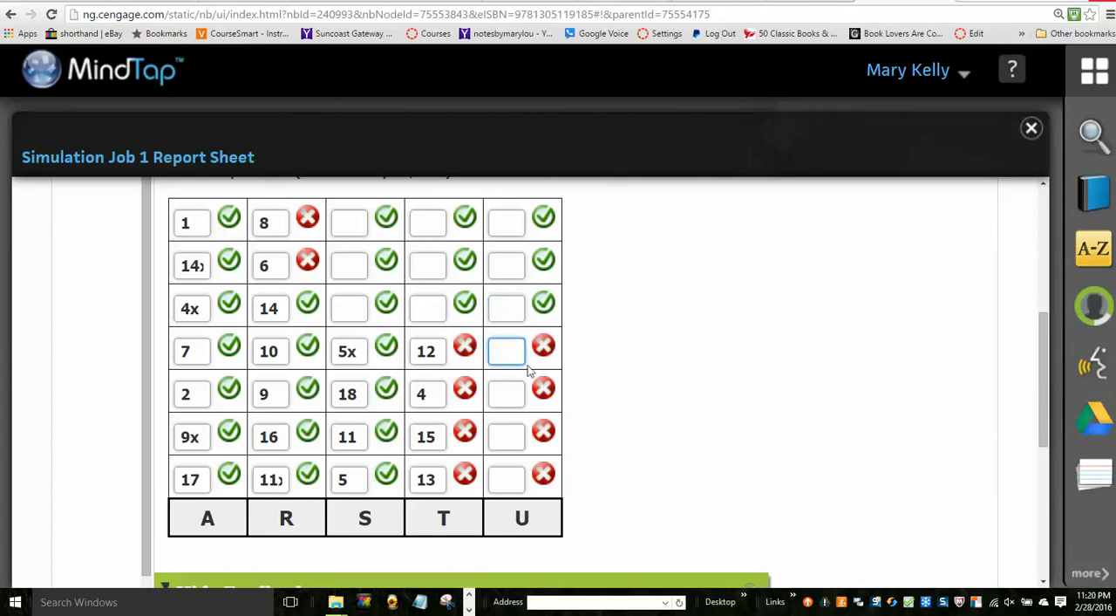
Step: Enter 13X, 6X, 3 upward from the bottom of column U
left_click(506, 479)
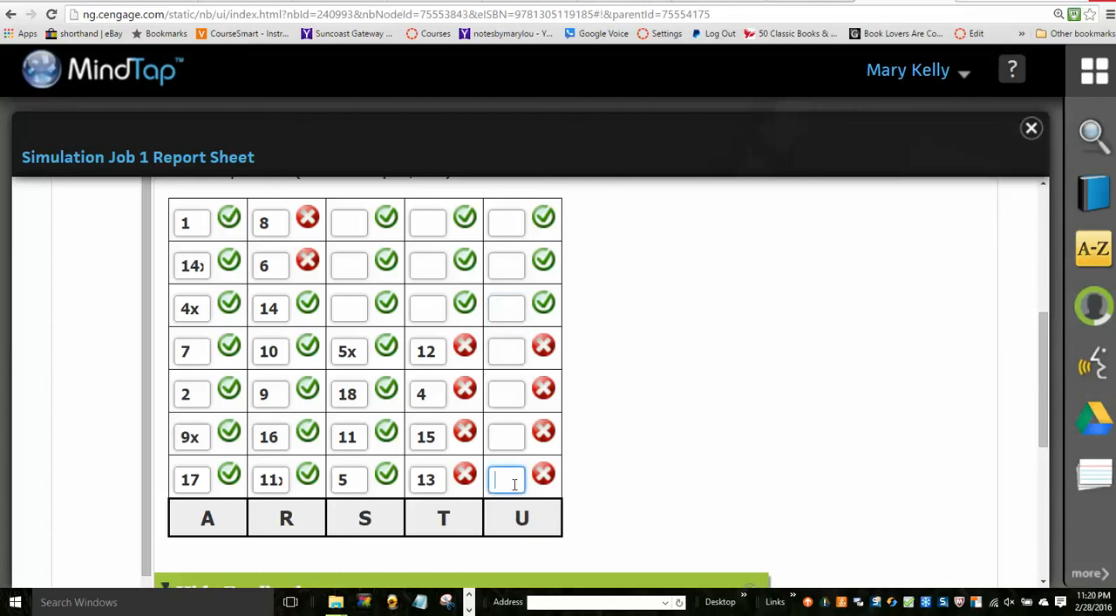
type("3")
left_click(506, 437)
type("6")
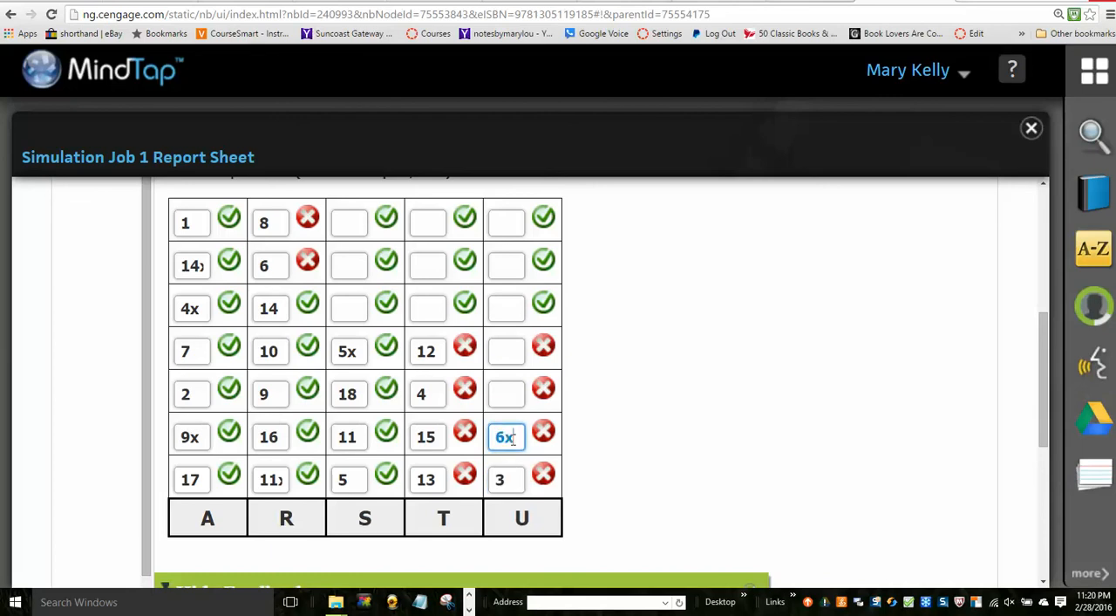
left_click(506, 392)
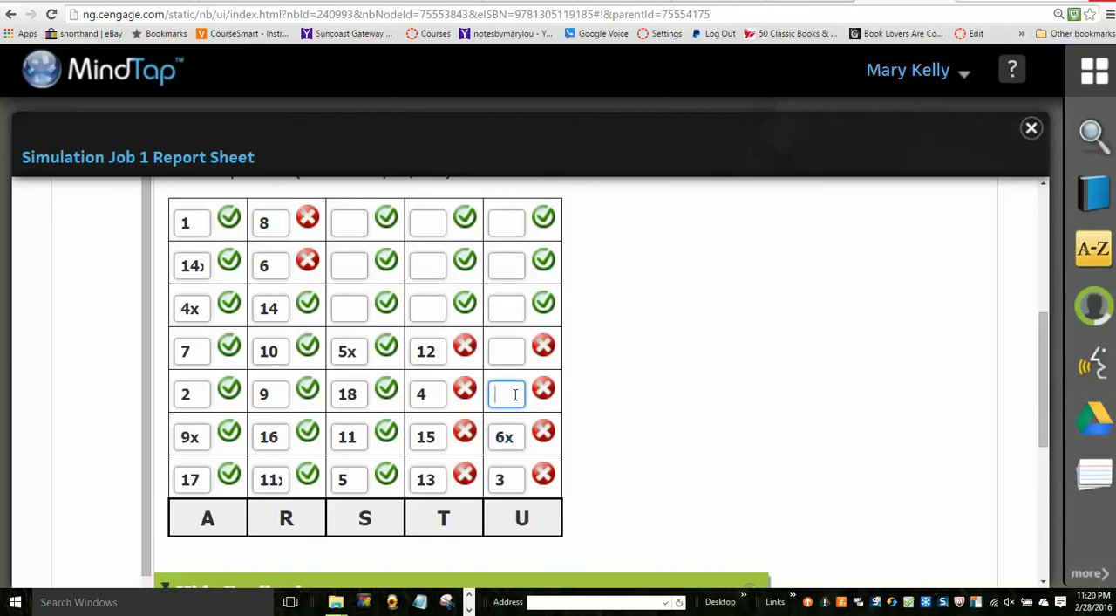
type("13x")
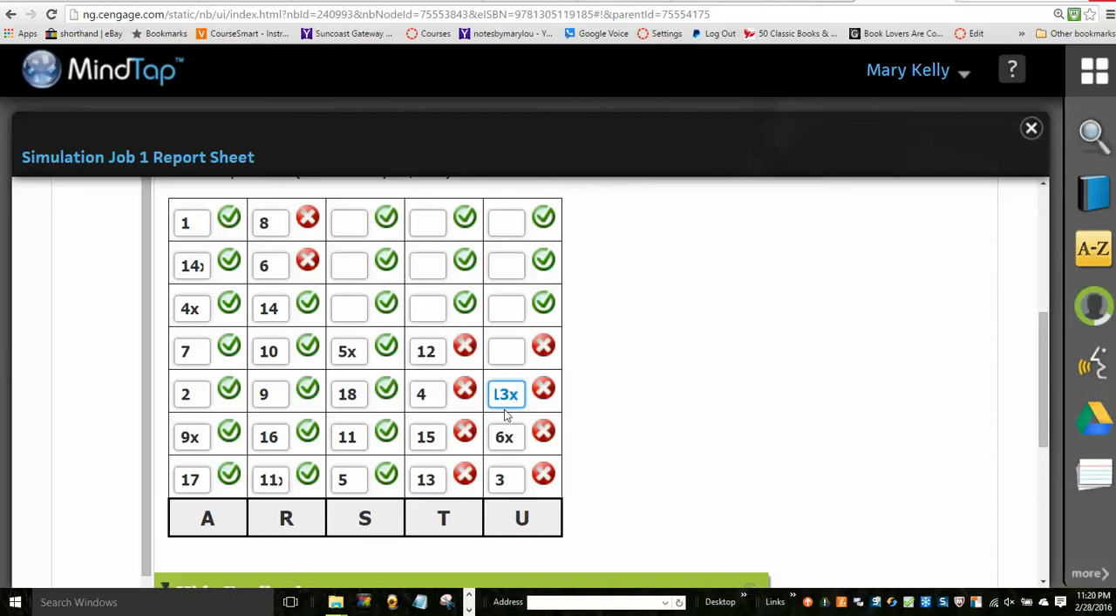
Step: Check the work for a 100% Correct result and scroll to Submit Assignment for Grading
scroll("down", 3)
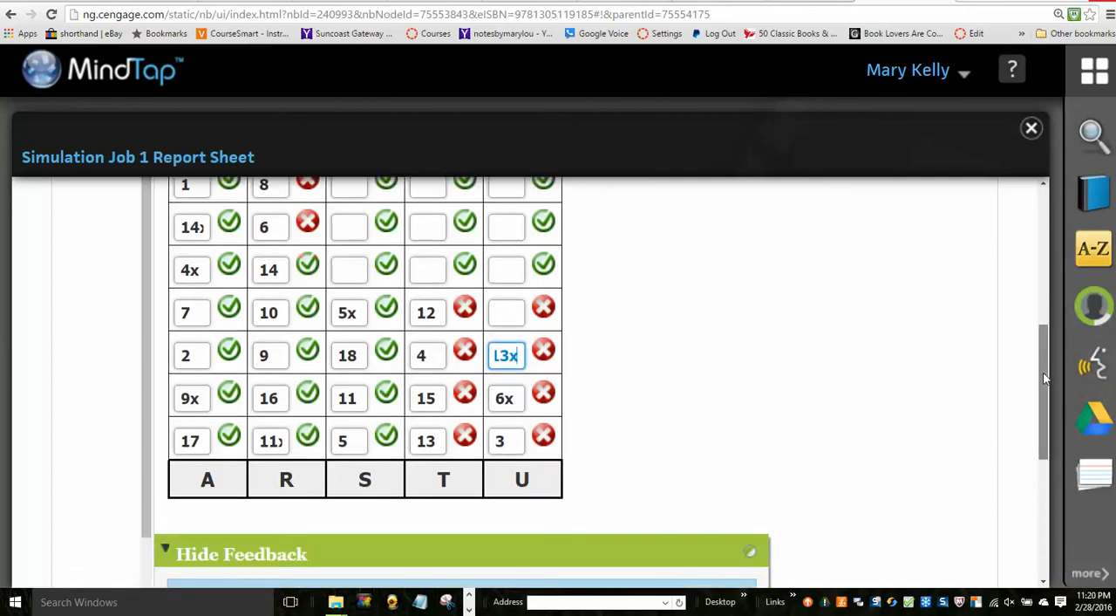
scroll("down", 3)
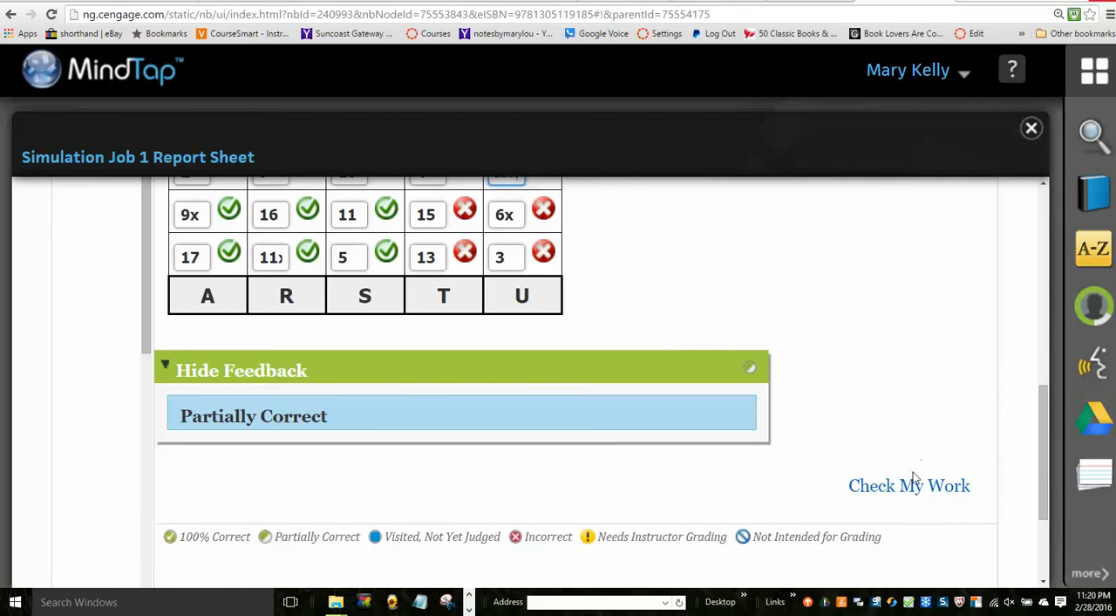
left_click(908, 485)
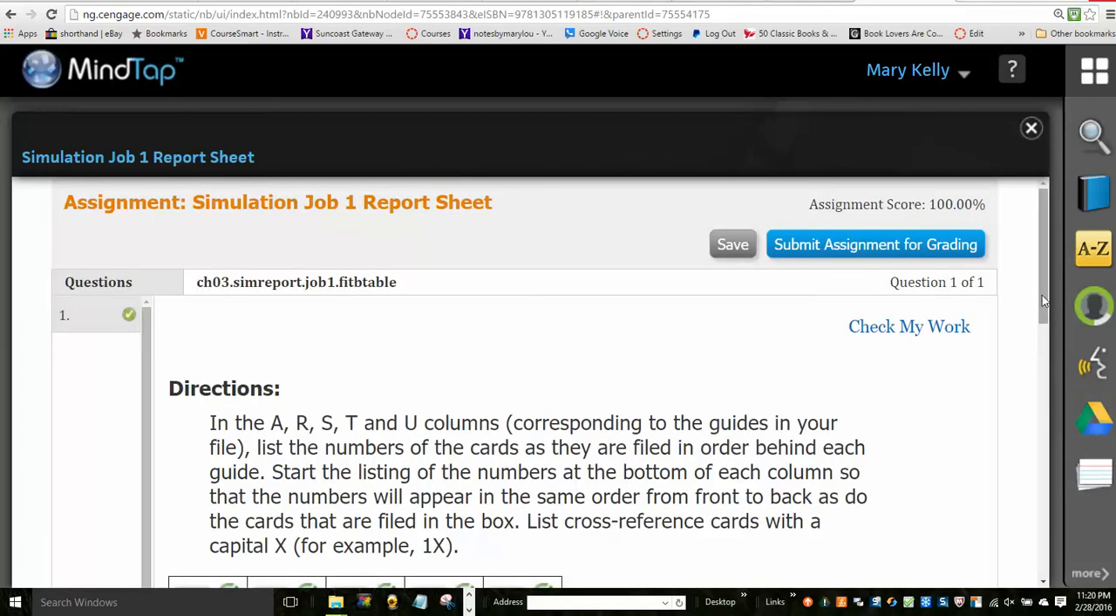
scroll("down", 3)
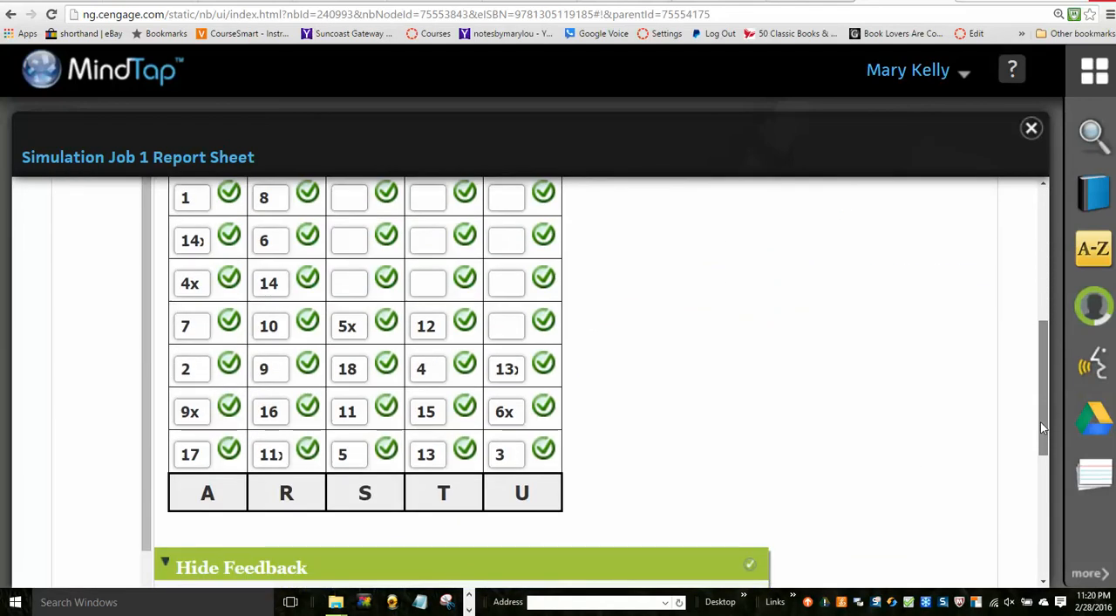
scroll("down", 3)
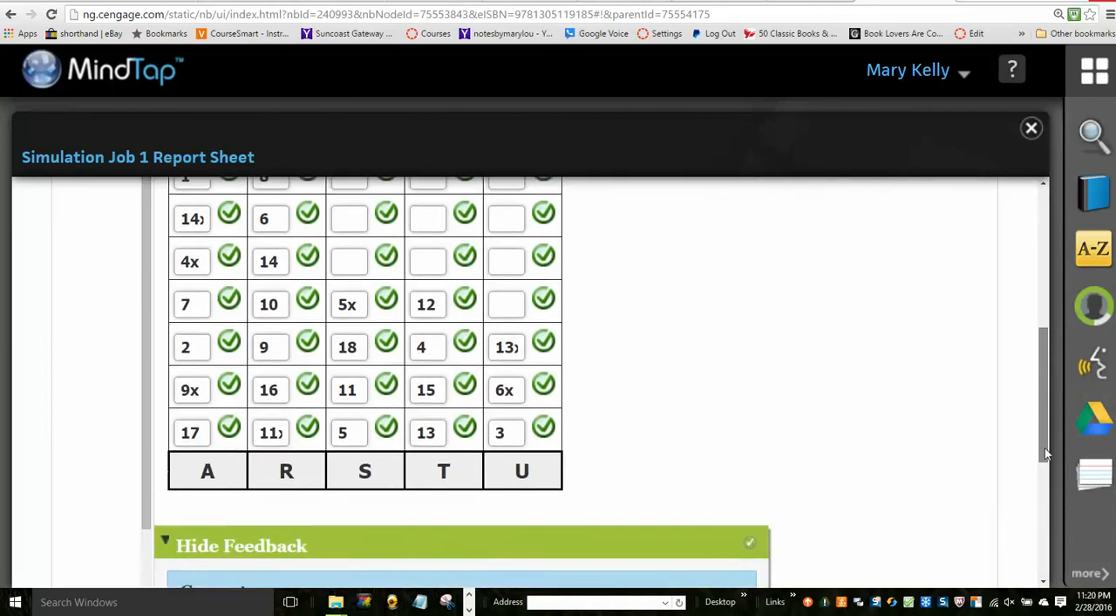
scroll("down", 3)
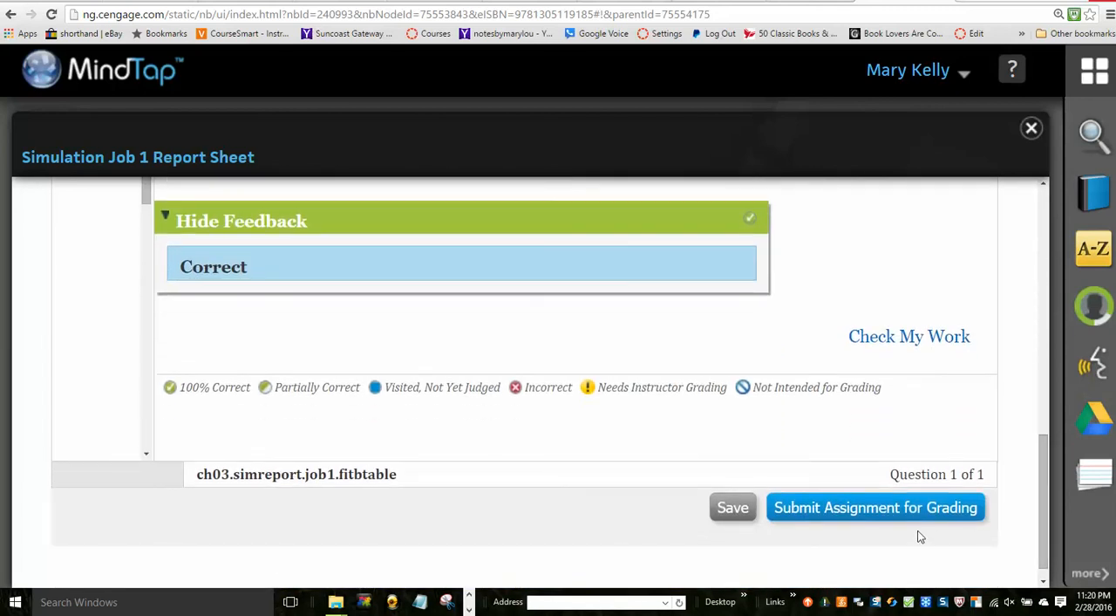
mouse_move(905, 507)
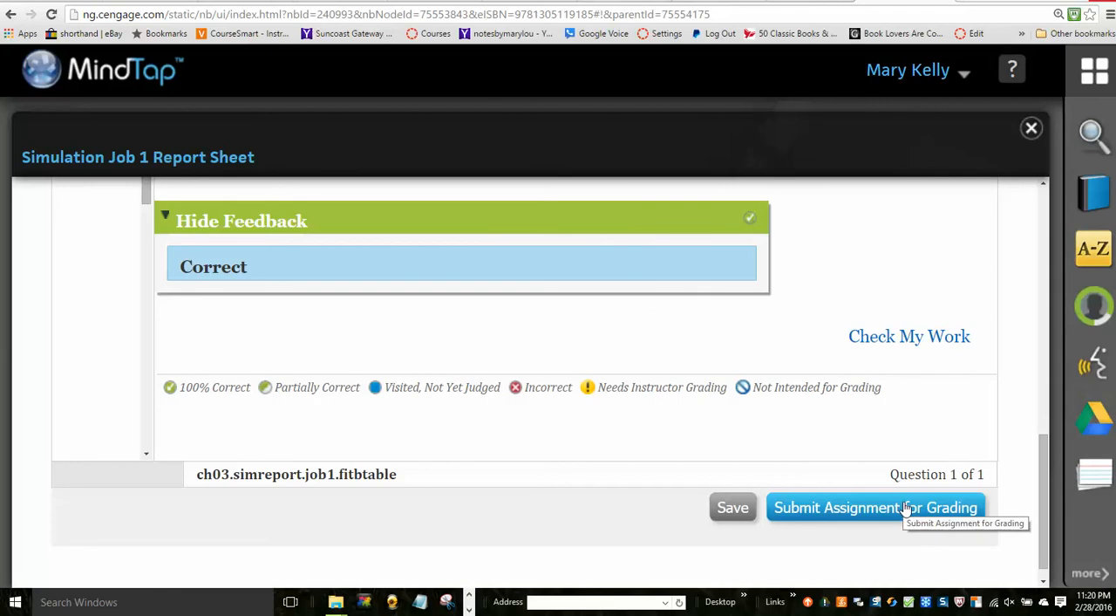
Step: Submit the Job 1 report sheet for grading and confirm in the dialog
left_click(875, 507)
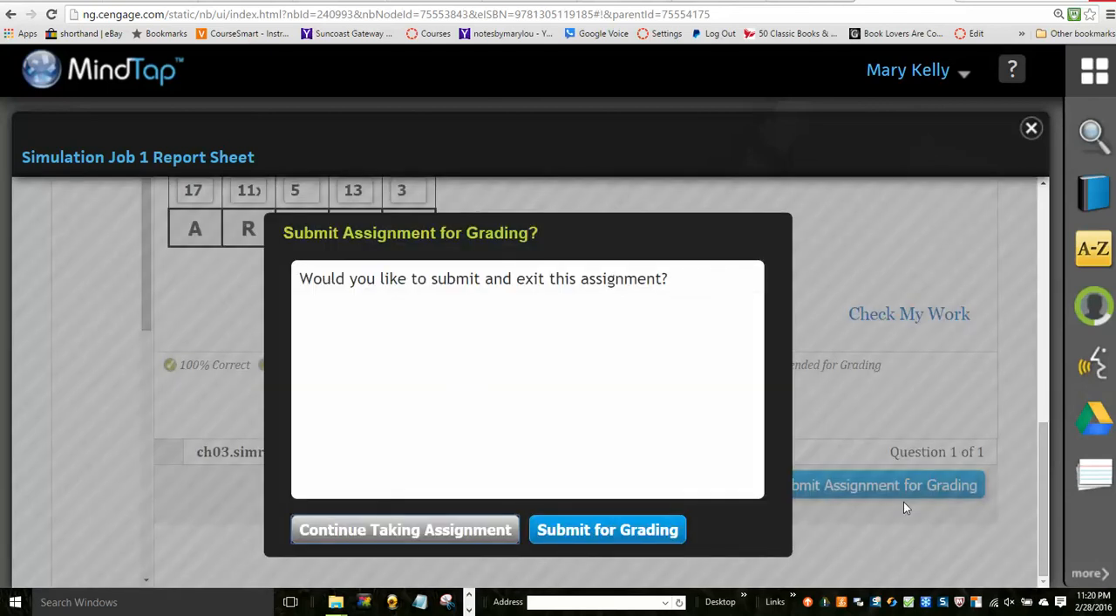
mouse_move(648, 408)
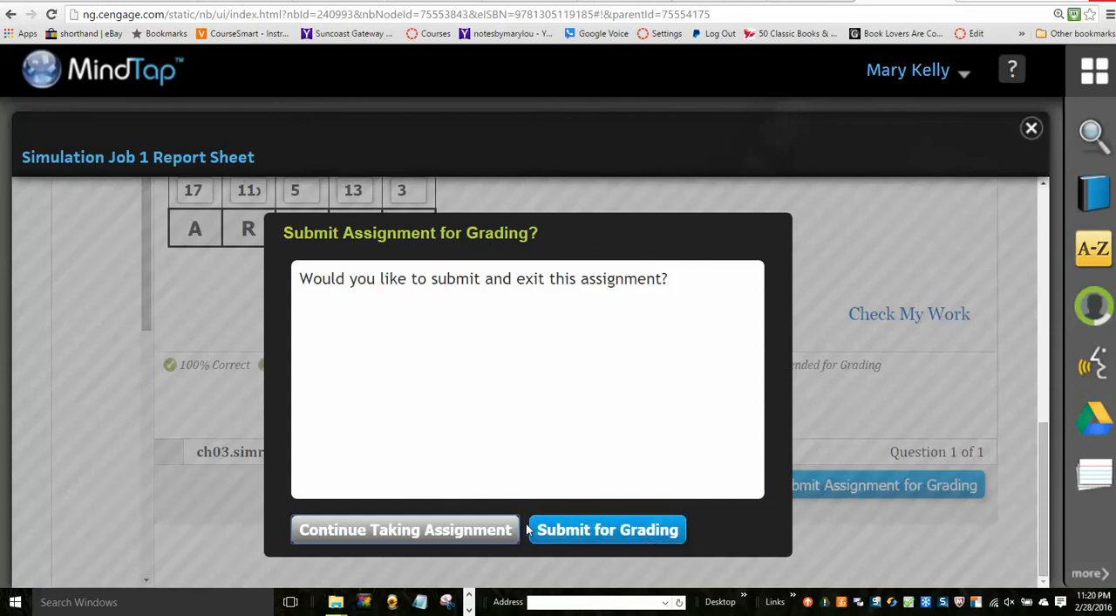
mouse_move(551, 539)
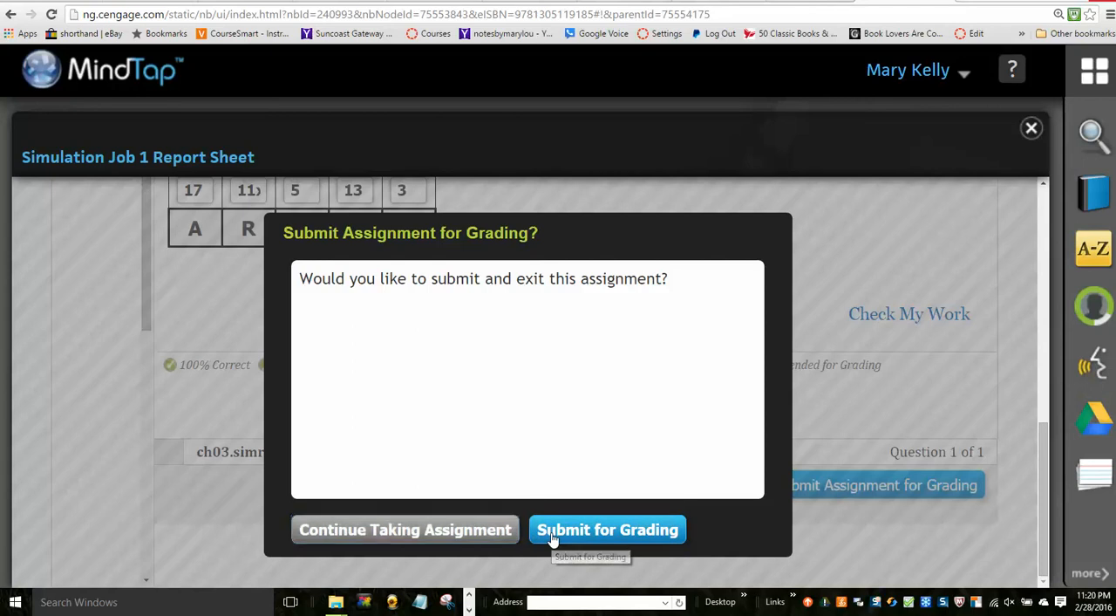
left_click(606, 529)
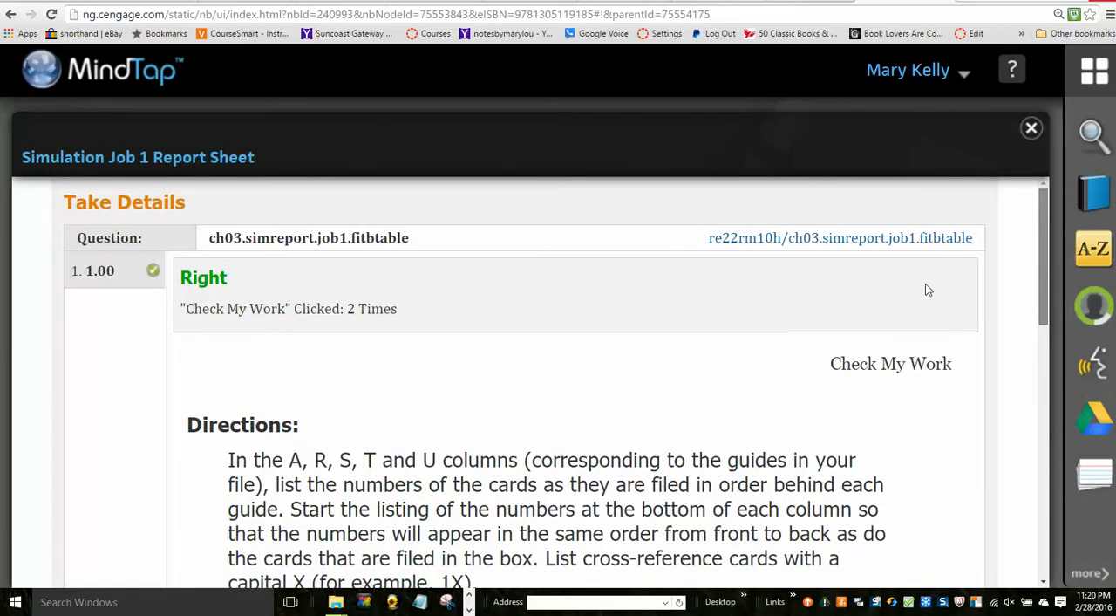
scroll("down", 3)
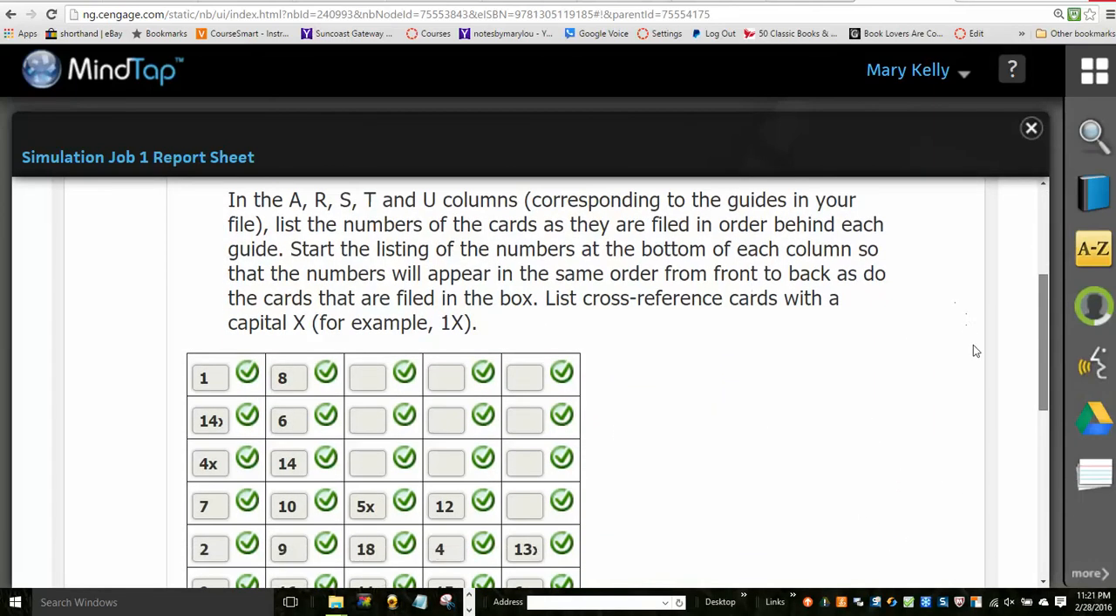